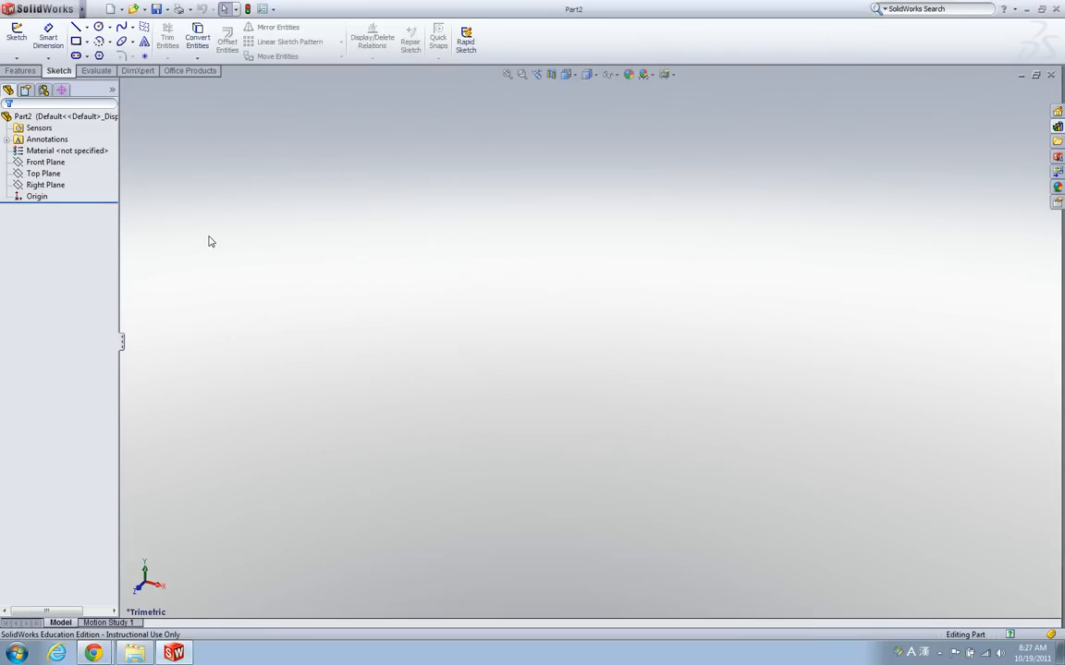
{"action": "mouse_move", "coordinate": [388, 155]}
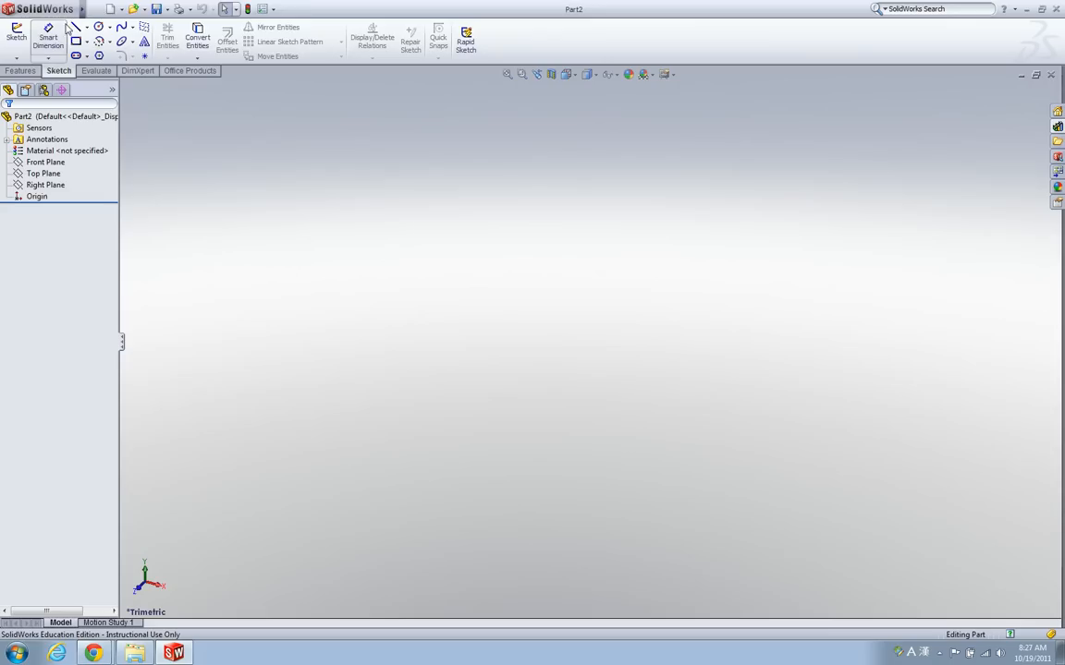
Reveal the main menu bar and drop down the Tools menu.
{"action": "left_click", "coordinate": [58, 9]}
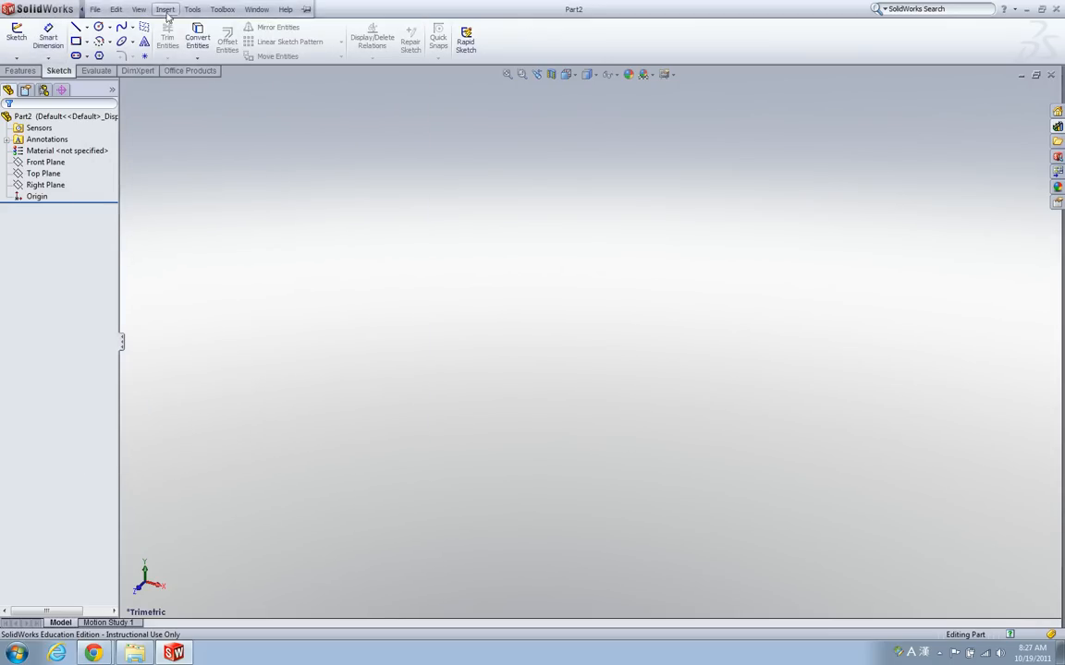
{"action": "left_click", "coordinate": [192, 9]}
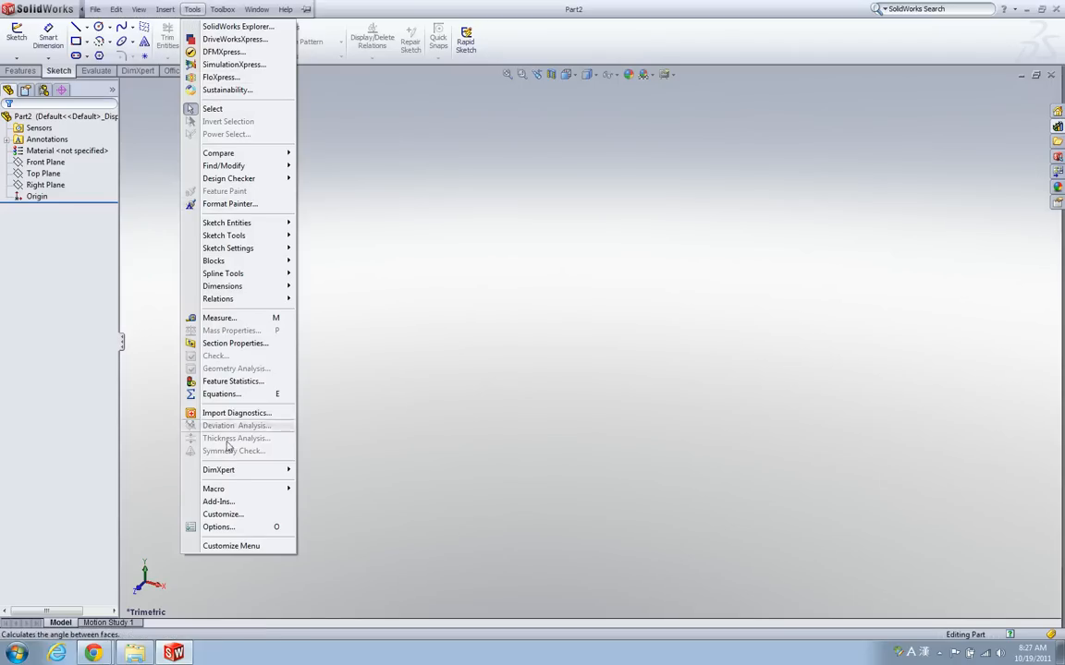
{"action": "mouse_move", "coordinate": [262, 502]}
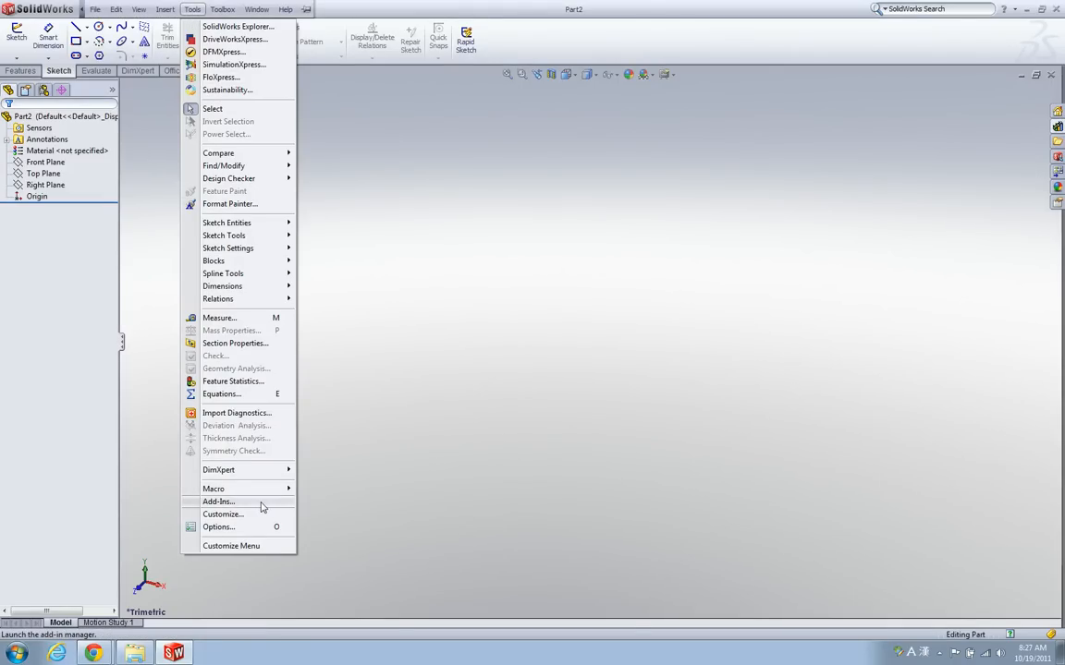
Bring up the Add-Ins manager from the Tools menu.
{"action": "left_click", "coordinate": [218, 503]}
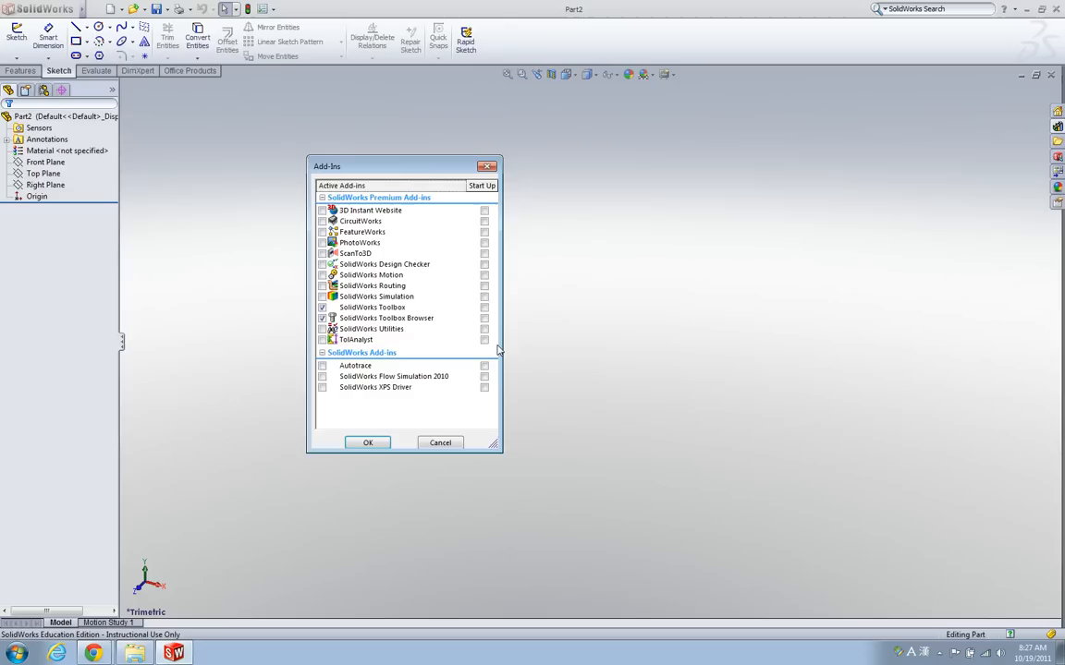
{"action": "mouse_move", "coordinate": [385, 318]}
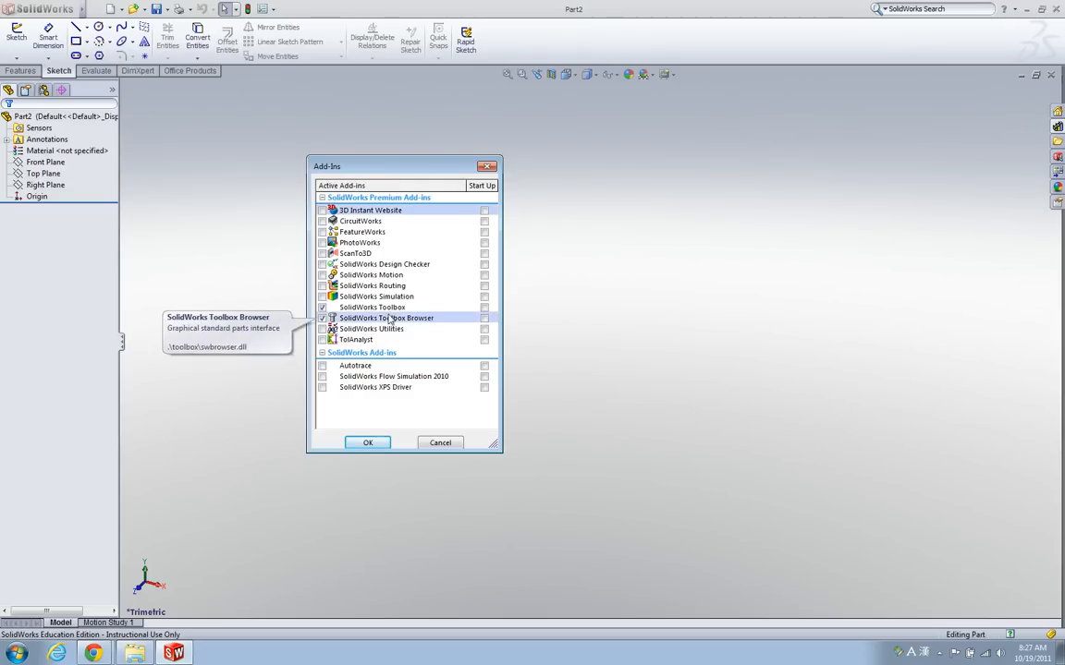
{"action": "mouse_move", "coordinate": [374, 307]}
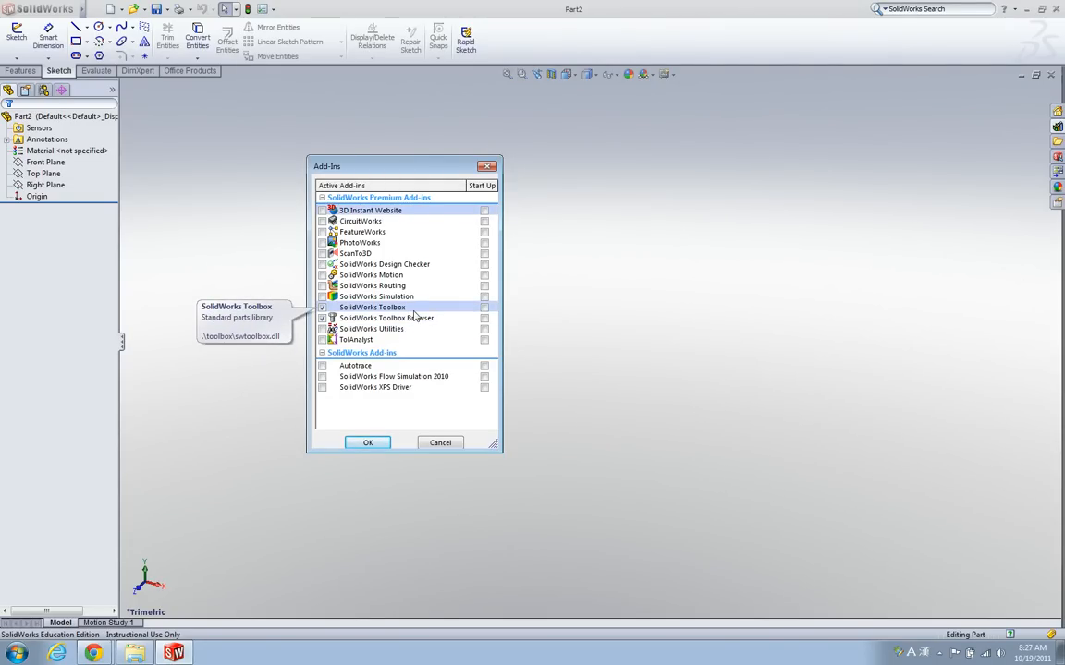
{"action": "mouse_move", "coordinate": [360, 310]}
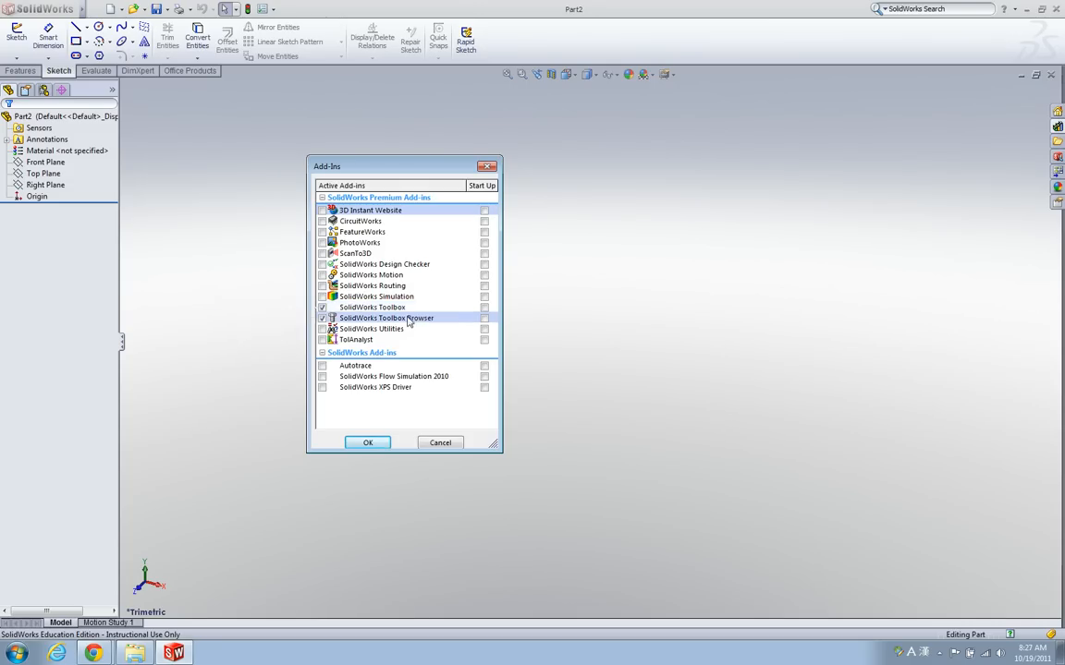
{"action": "mouse_move", "coordinate": [373, 318]}
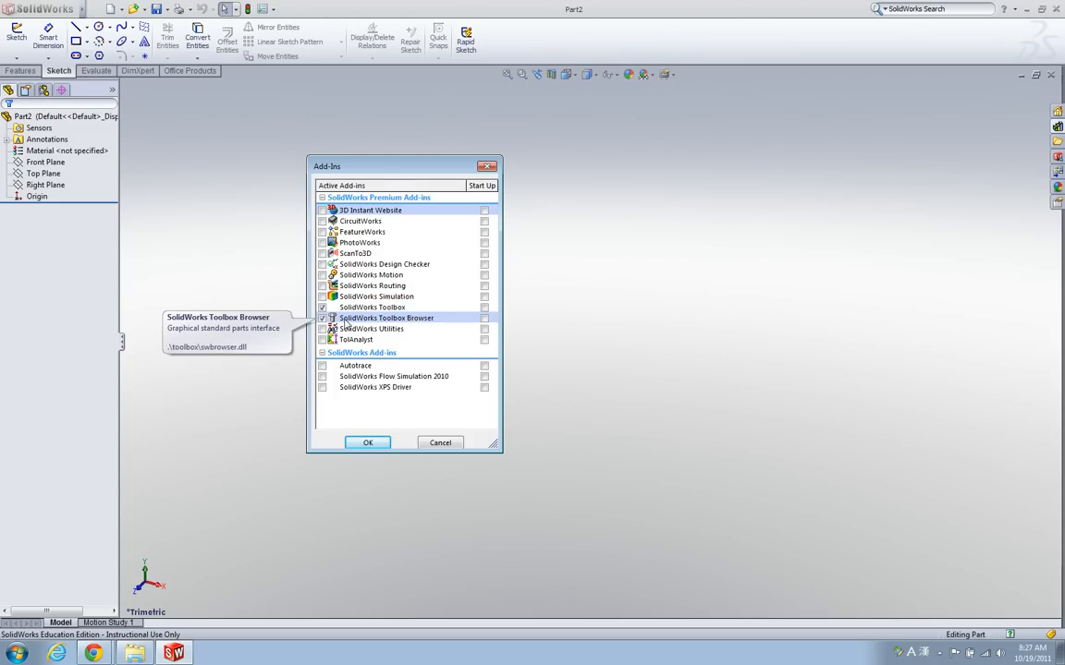
{"action": "mouse_move", "coordinate": [372, 307]}
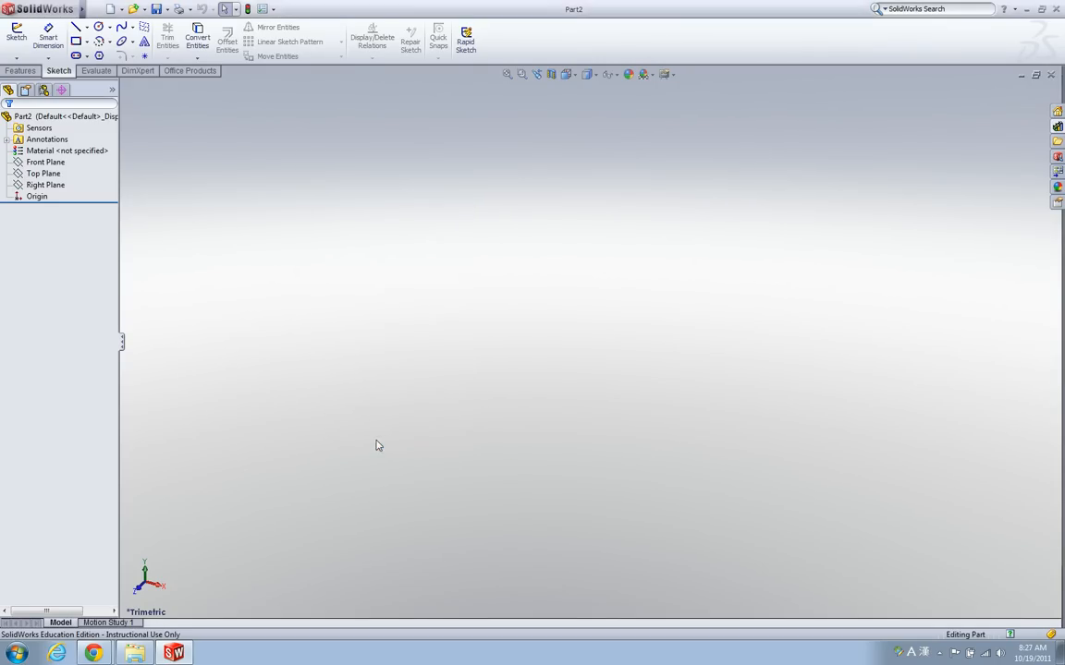
{"action": "mouse_move", "coordinate": [499, 375]}
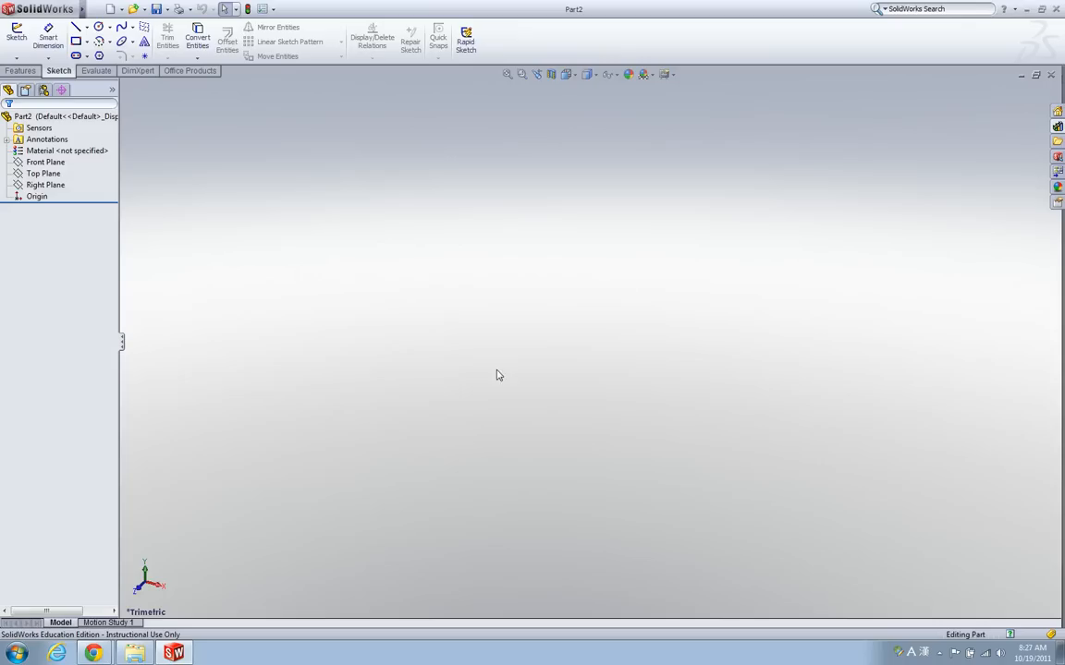
{"action": "mouse_move", "coordinate": [950, 111]}
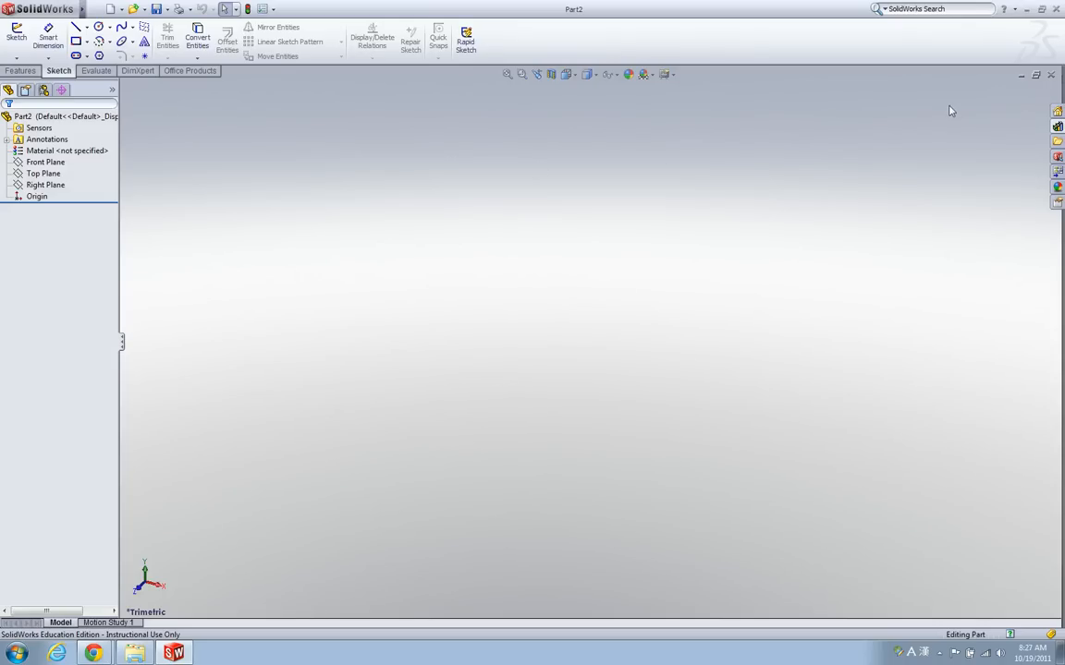
{"action": "mouse_move", "coordinate": [994, 133]}
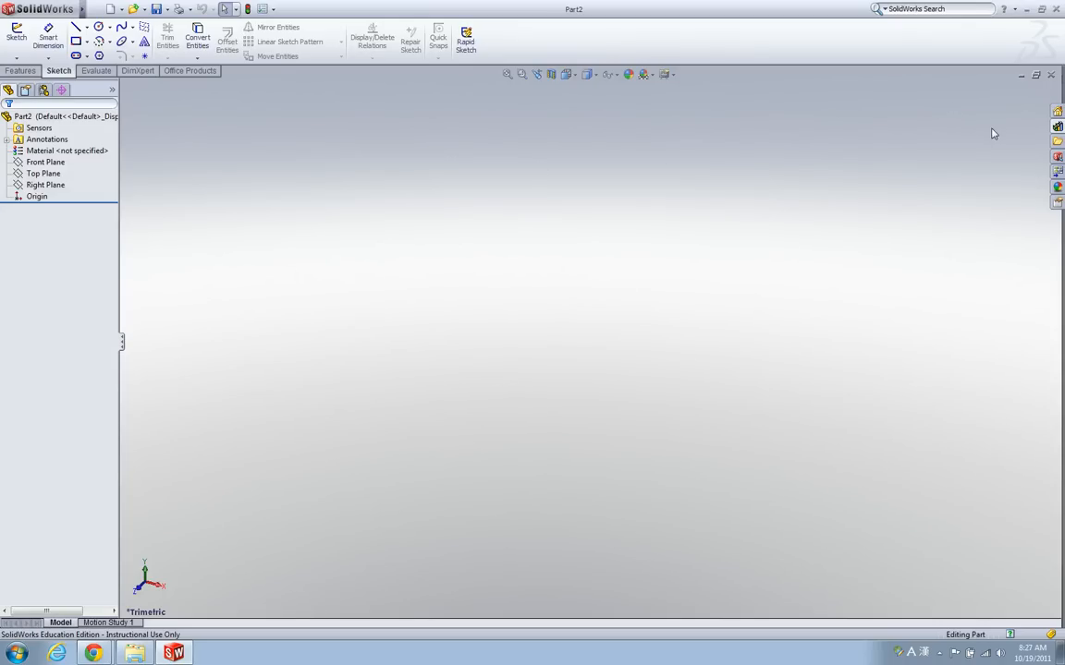
{"action": "mouse_move", "coordinate": [952, 139]}
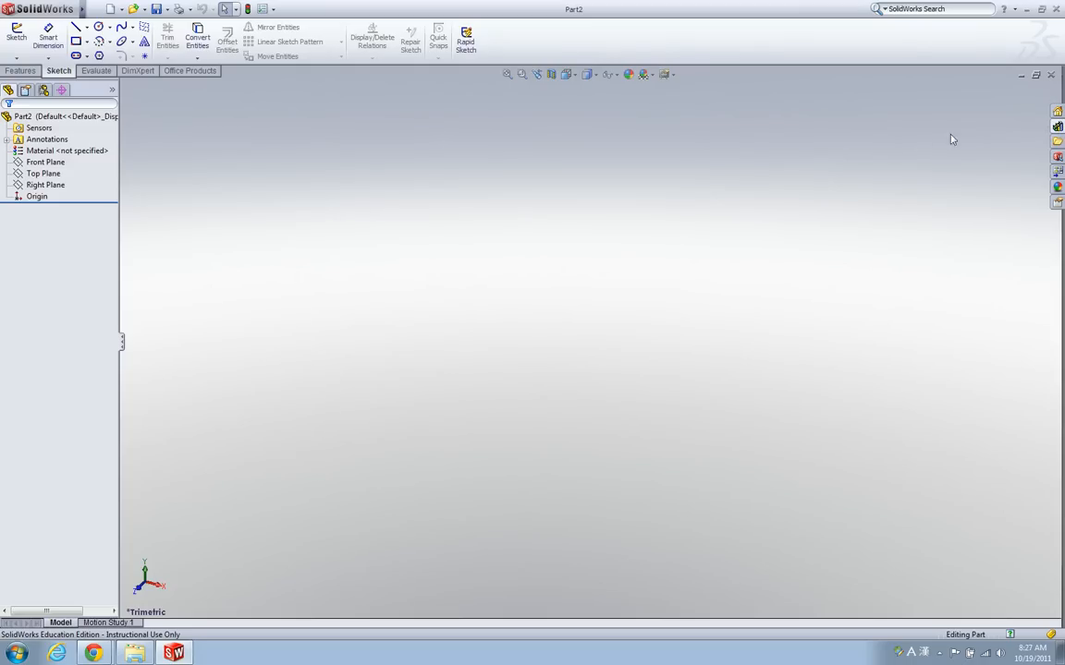
{"action": "mouse_move", "coordinate": [1058, 128]}
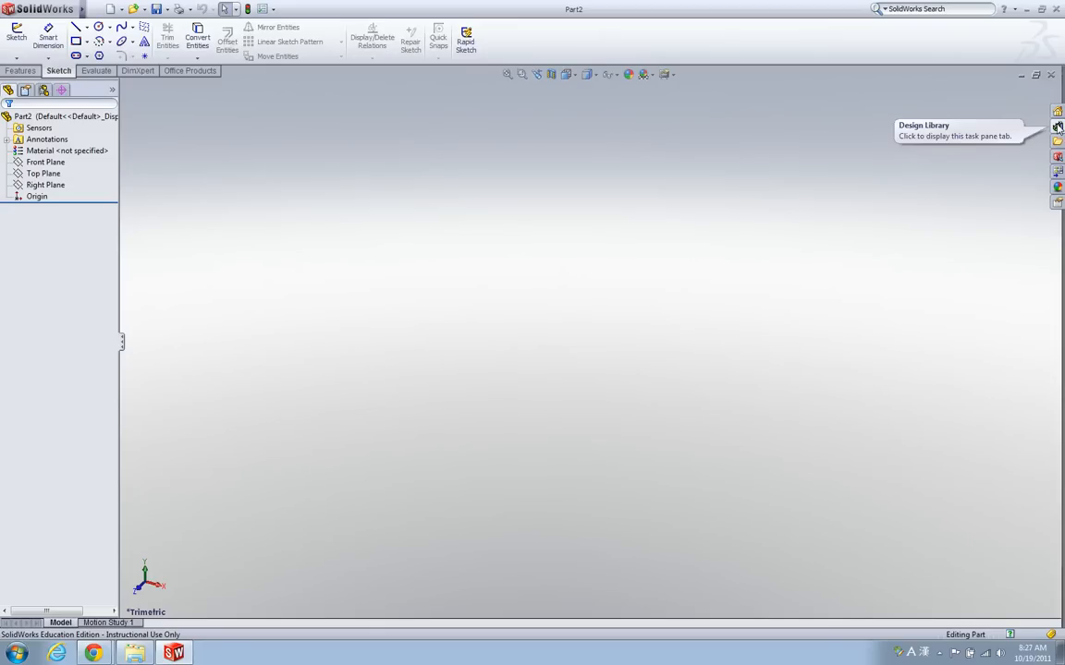
Show the Design Library and expand Toolbox to list its standards.
{"action": "left_click", "coordinate": [1057, 127]}
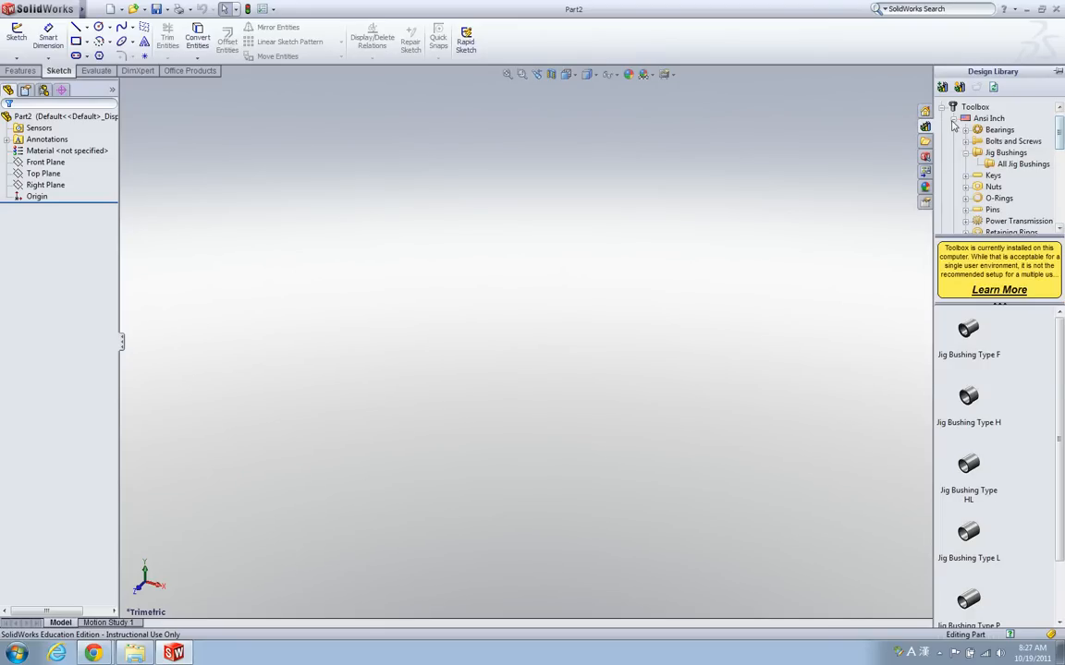
{"action": "left_click", "coordinate": [954, 119]}
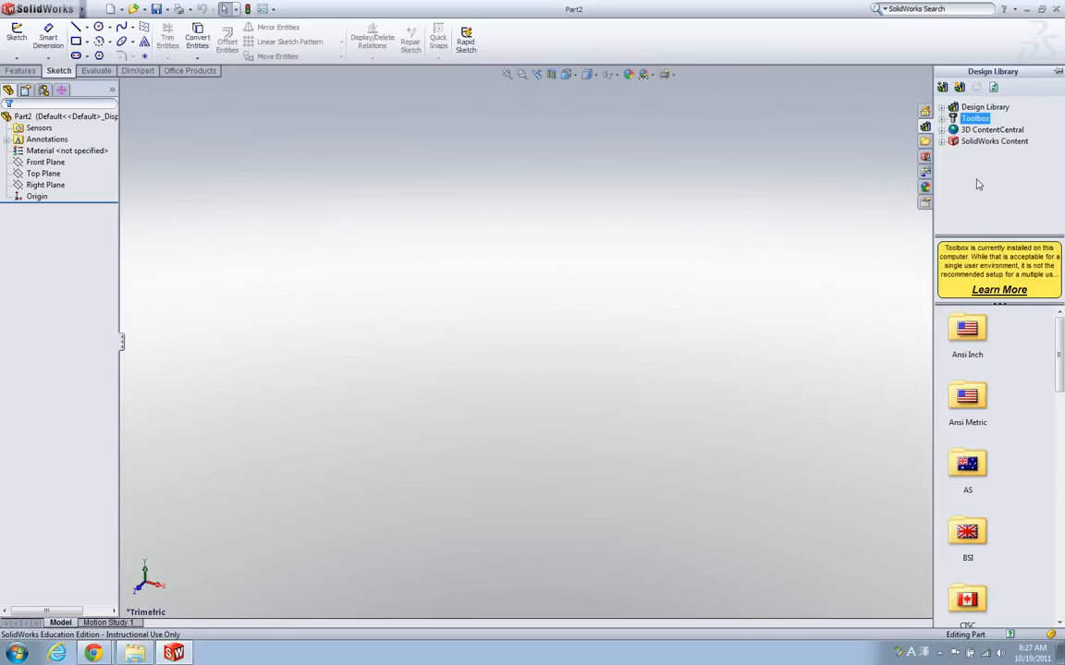
{"action": "mouse_move", "coordinate": [965, 179]}
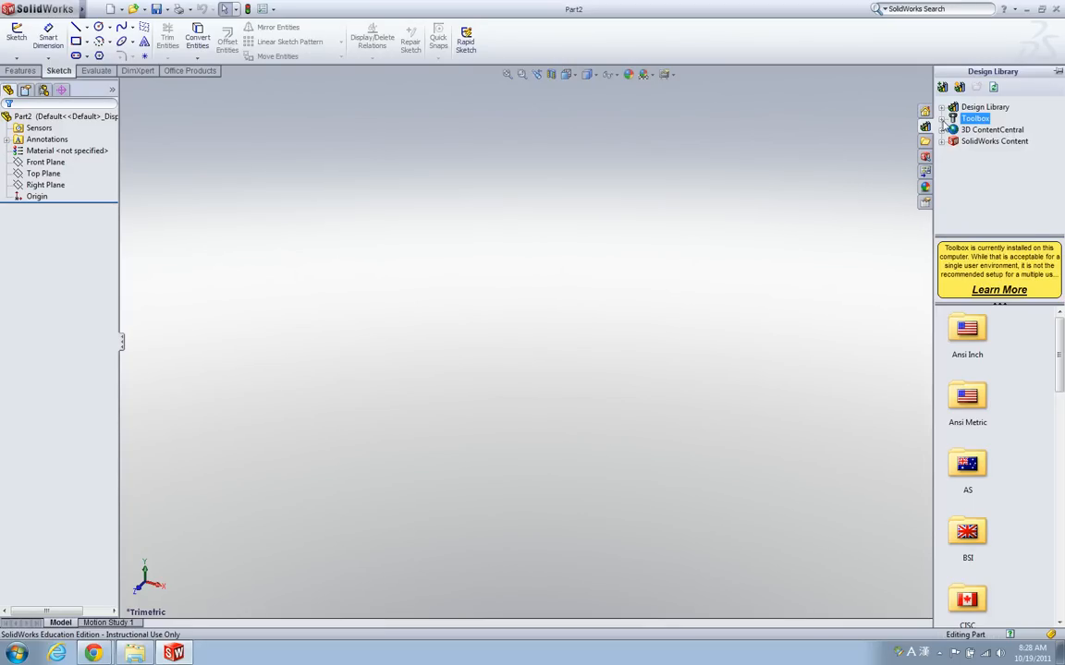
{"action": "left_click", "coordinate": [954, 118]}
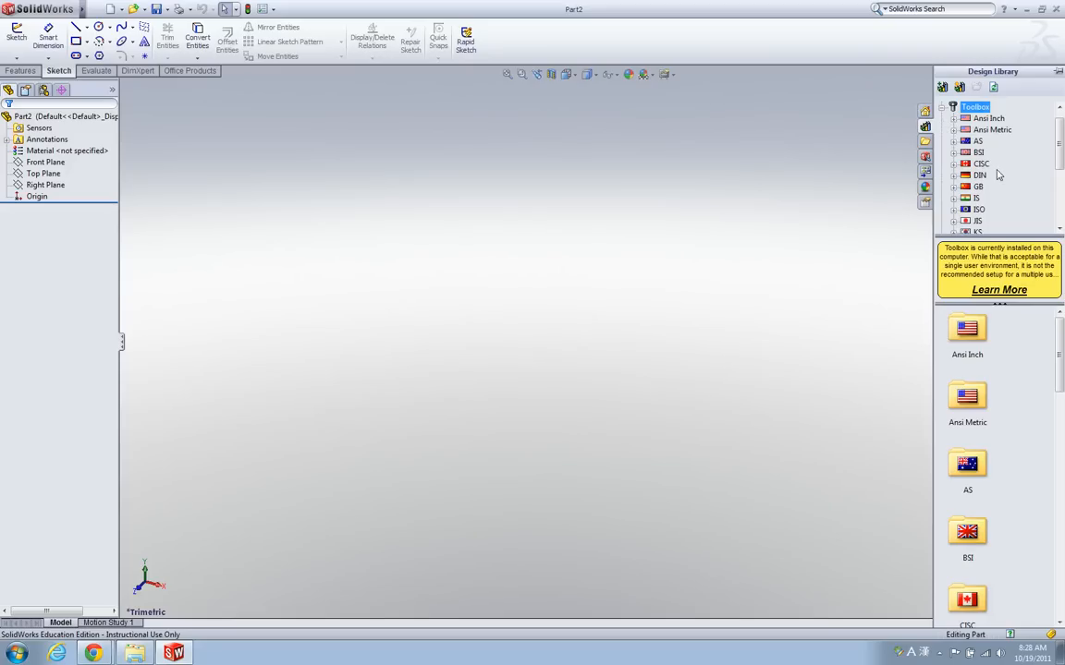
{"action": "mouse_move", "coordinate": [1059, 148]}
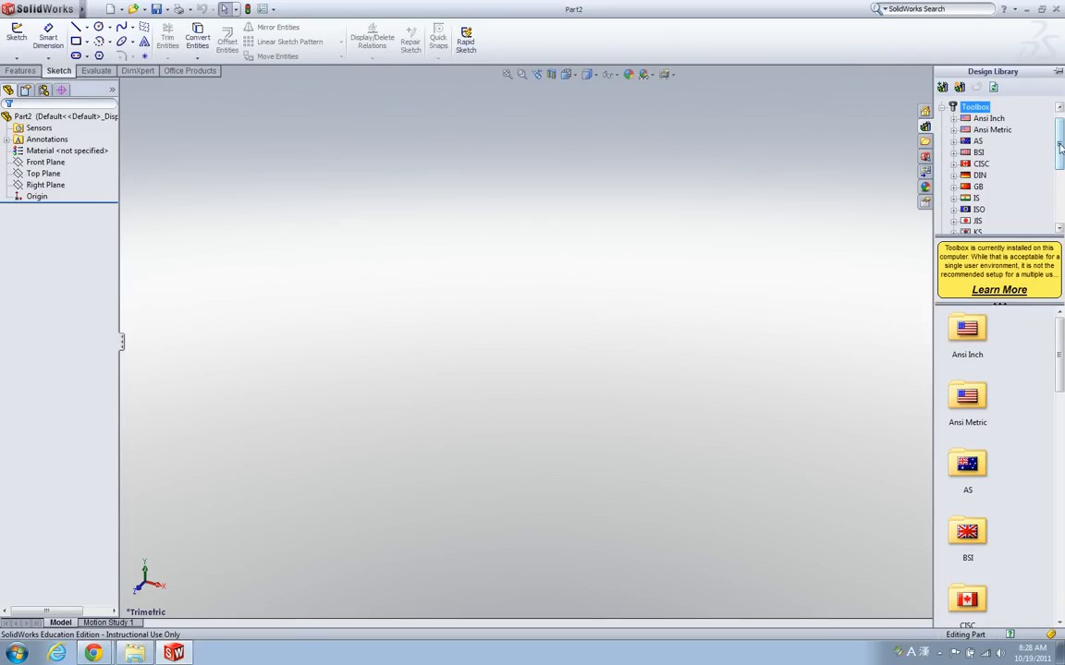
{"action": "mouse_move", "coordinate": [994, 119]}
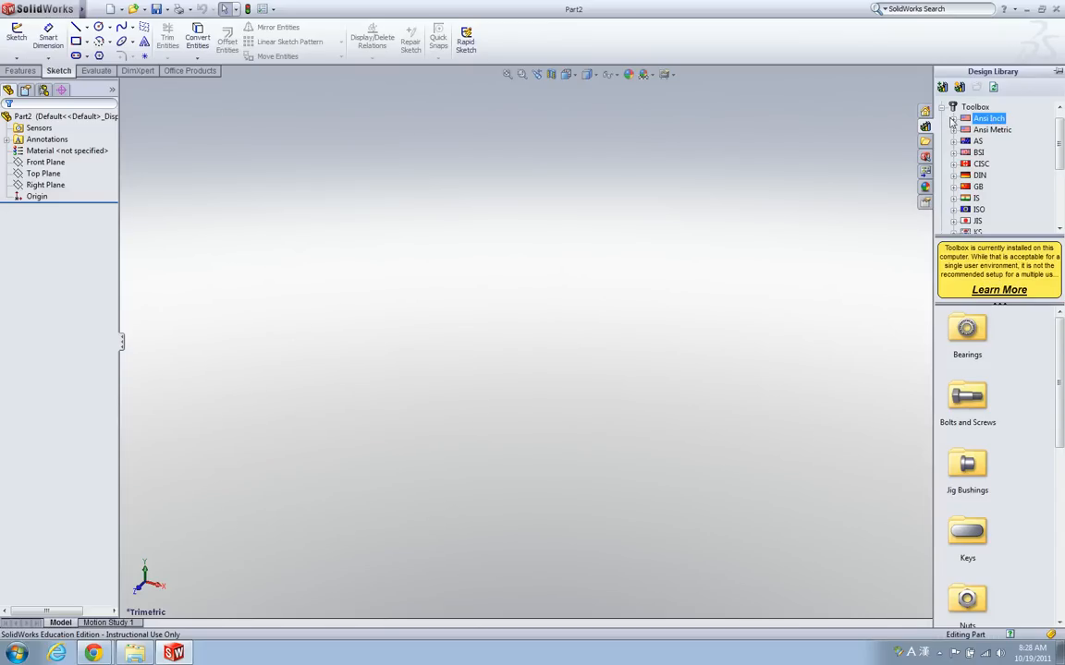
Expand Ansi Inch, scroll to Socket Screws and select Socket Head Cap Screw.
{"action": "left_click", "coordinate": [953, 118]}
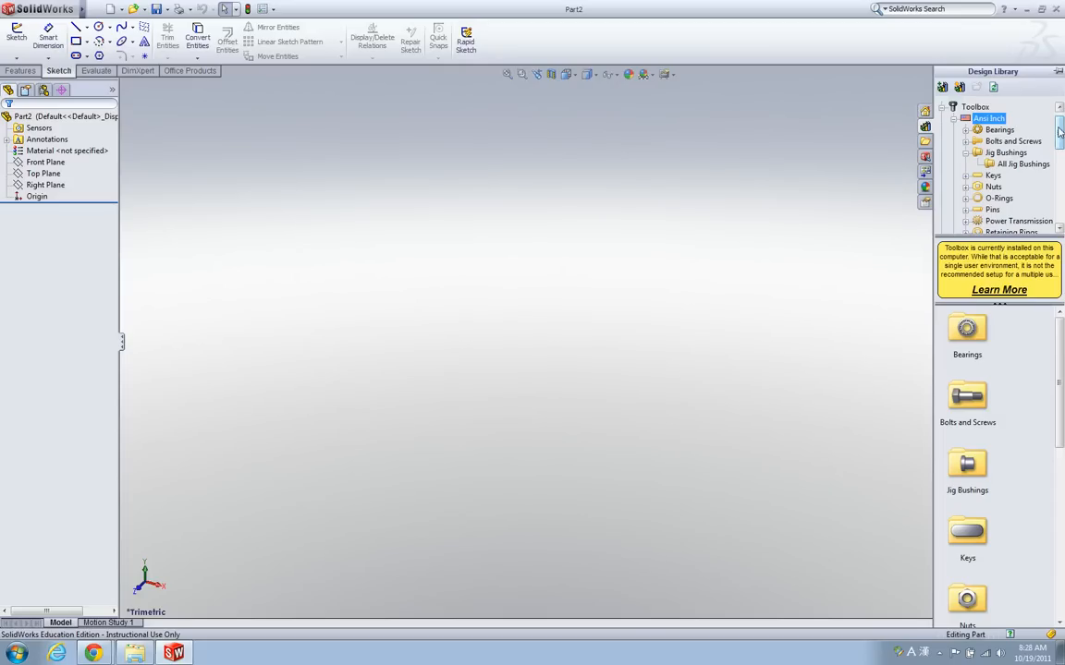
{"action": "mouse_move", "coordinate": [1035, 144]}
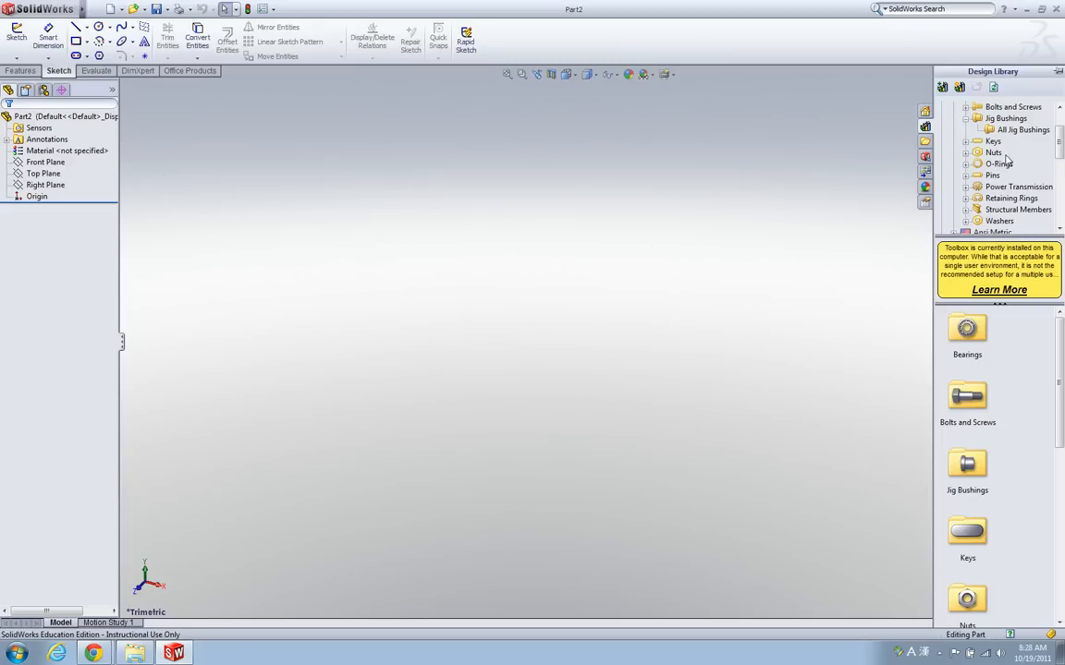
{"action": "mouse_move", "coordinate": [1017, 322]}
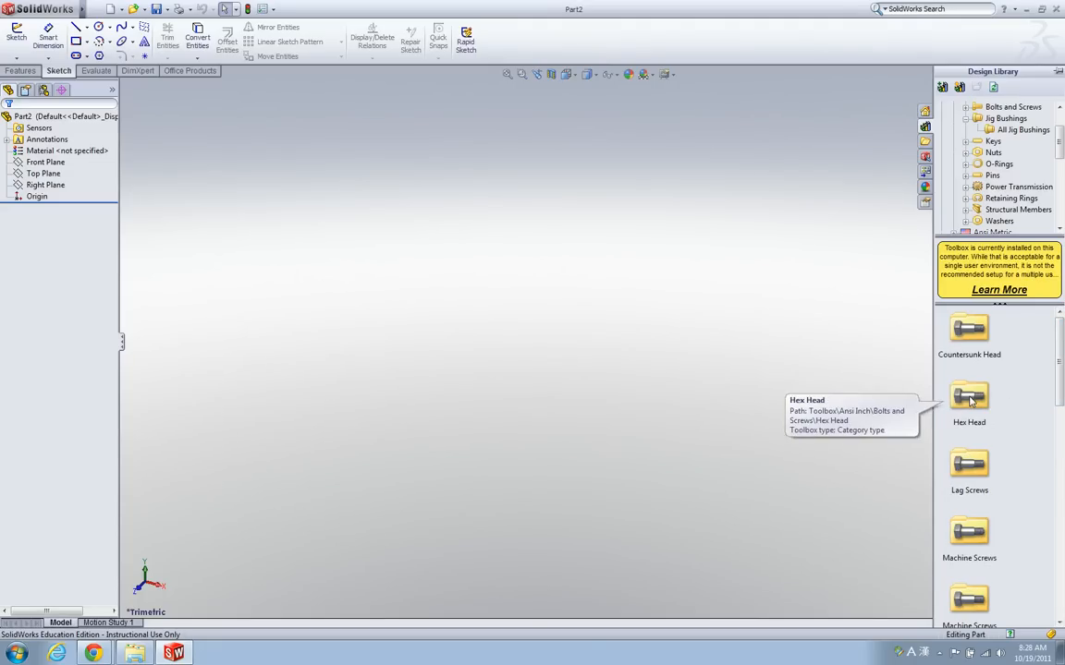
{"action": "mouse_move", "coordinate": [1016, 387]}
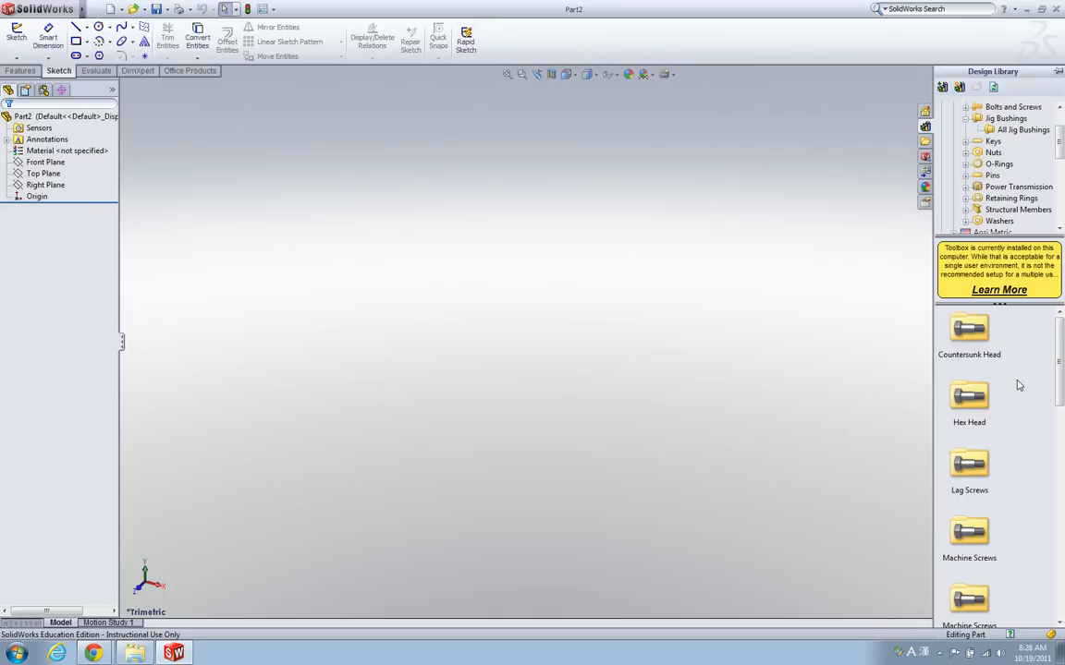
{"action": "scroll", "scroll_direction": "down", "scroll_amount": 3}
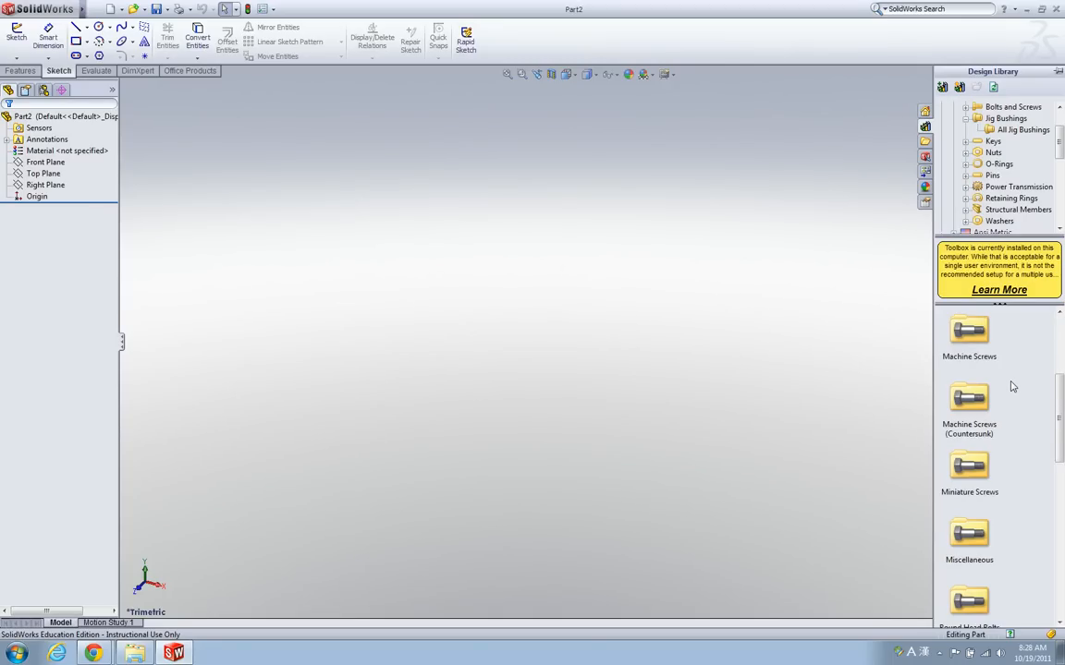
{"action": "scroll", "scroll_direction": "down", "scroll_amount": 3}
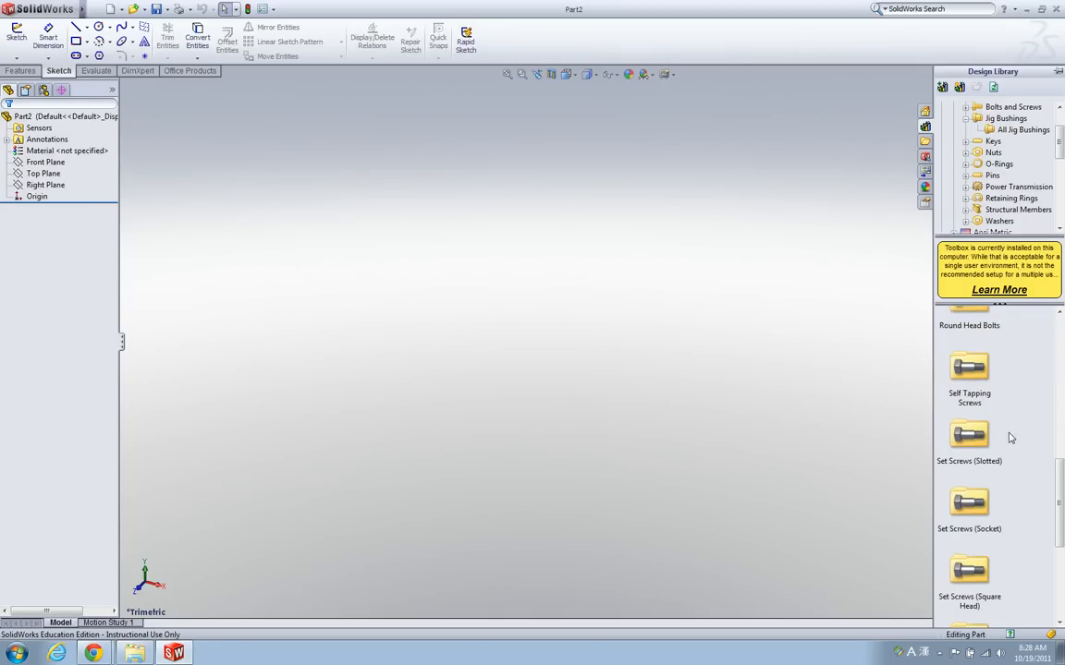
{"action": "scroll", "scroll_direction": "down", "scroll_amount": 3}
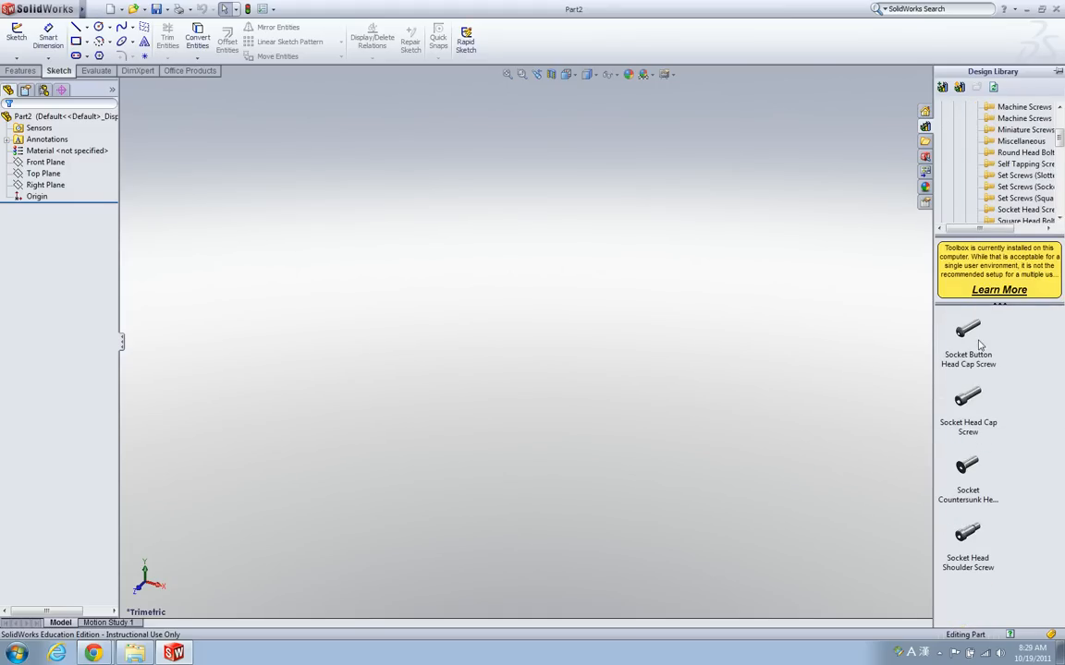
{"action": "mouse_move", "coordinate": [988, 351]}
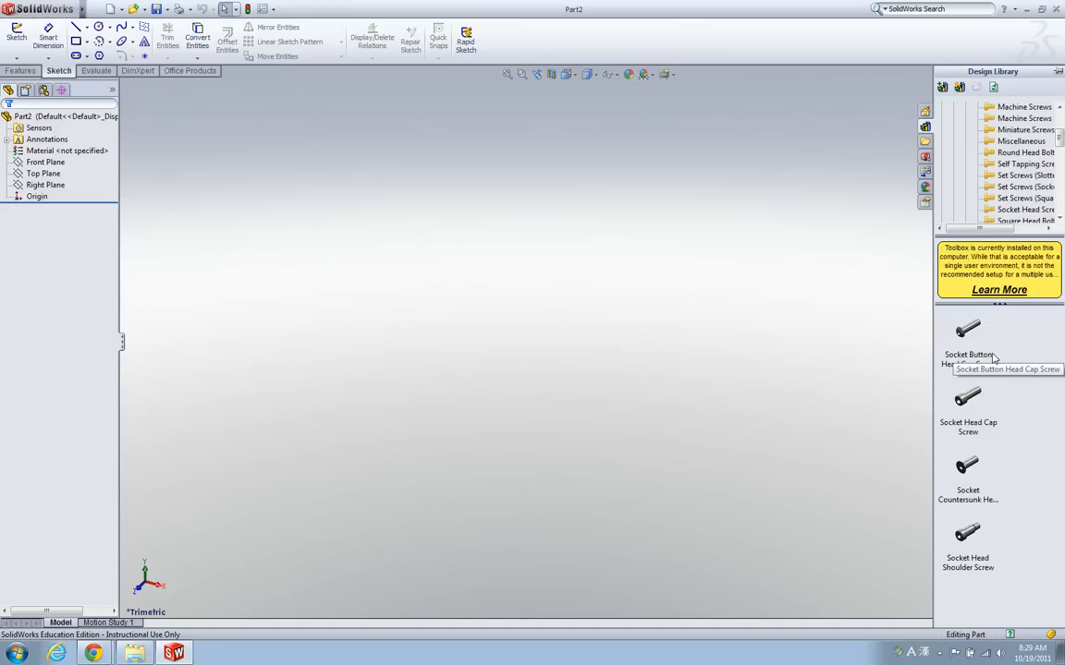
{"action": "mouse_move", "coordinate": [1013, 484]}
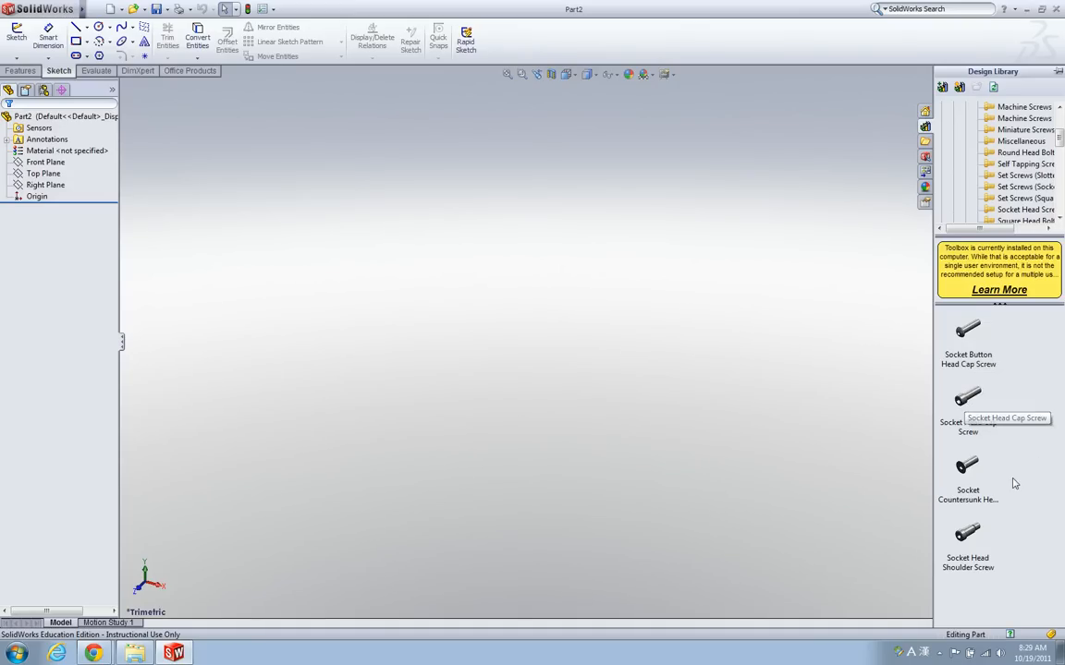
{"action": "mouse_move", "coordinate": [1006, 410]}
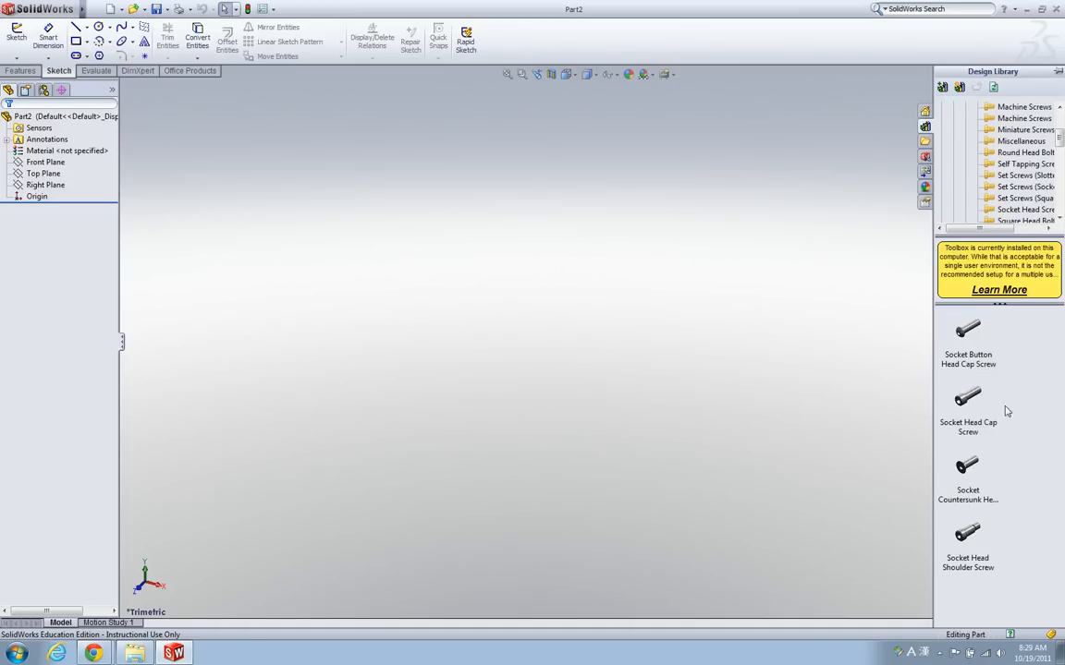
{"action": "mouse_move", "coordinate": [969, 403]}
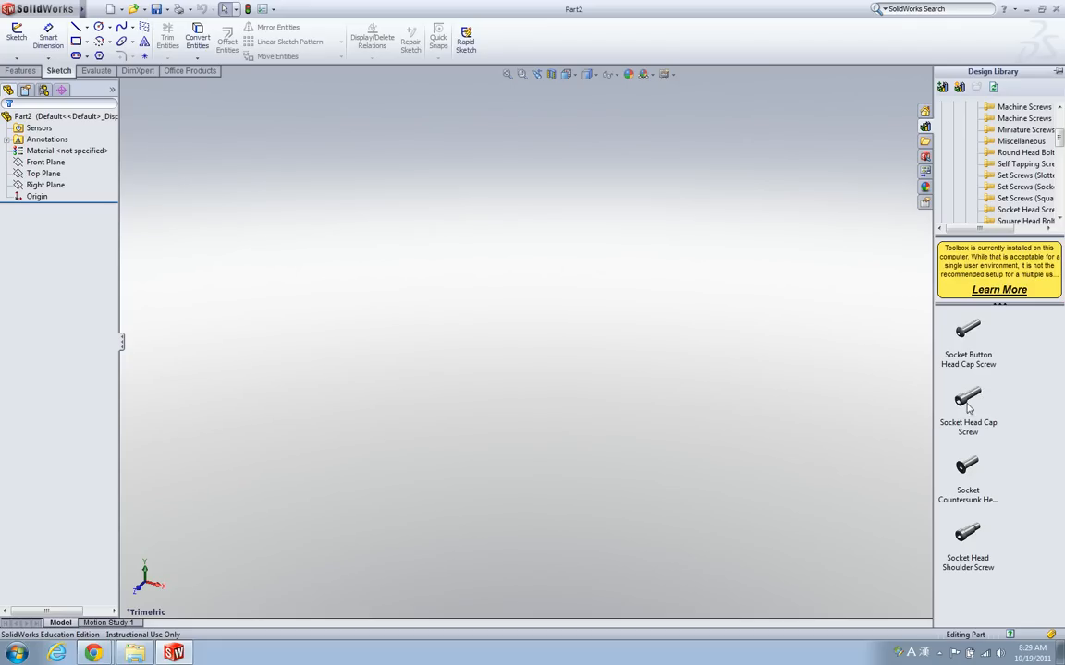
{"action": "left_click", "coordinate": [968, 400]}
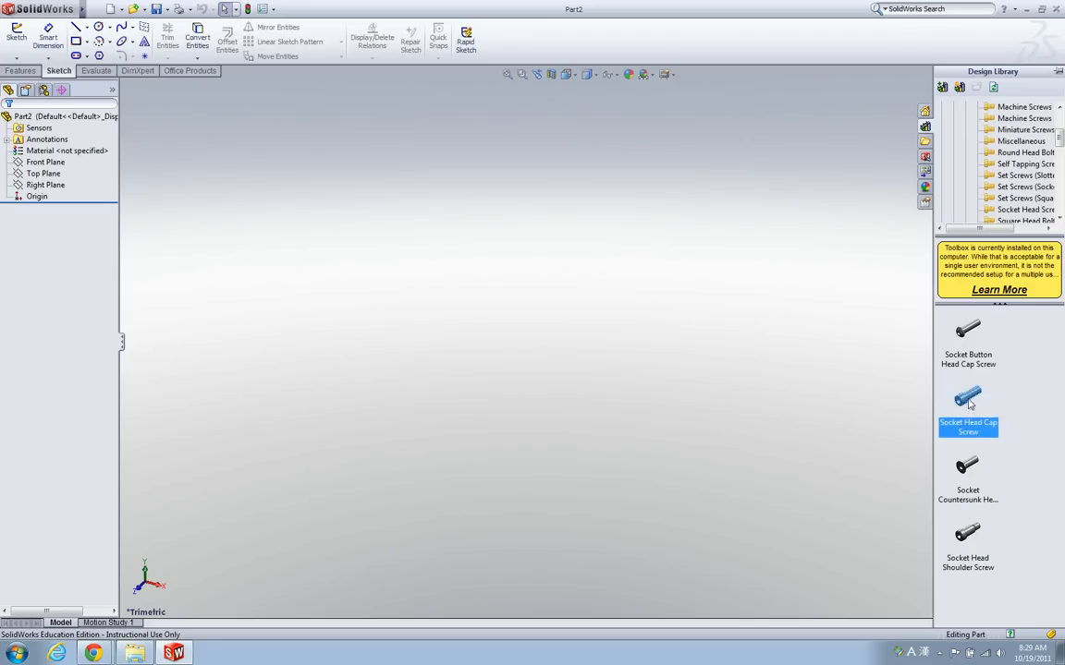
{"action": "right_click", "coordinate": [968, 399]}
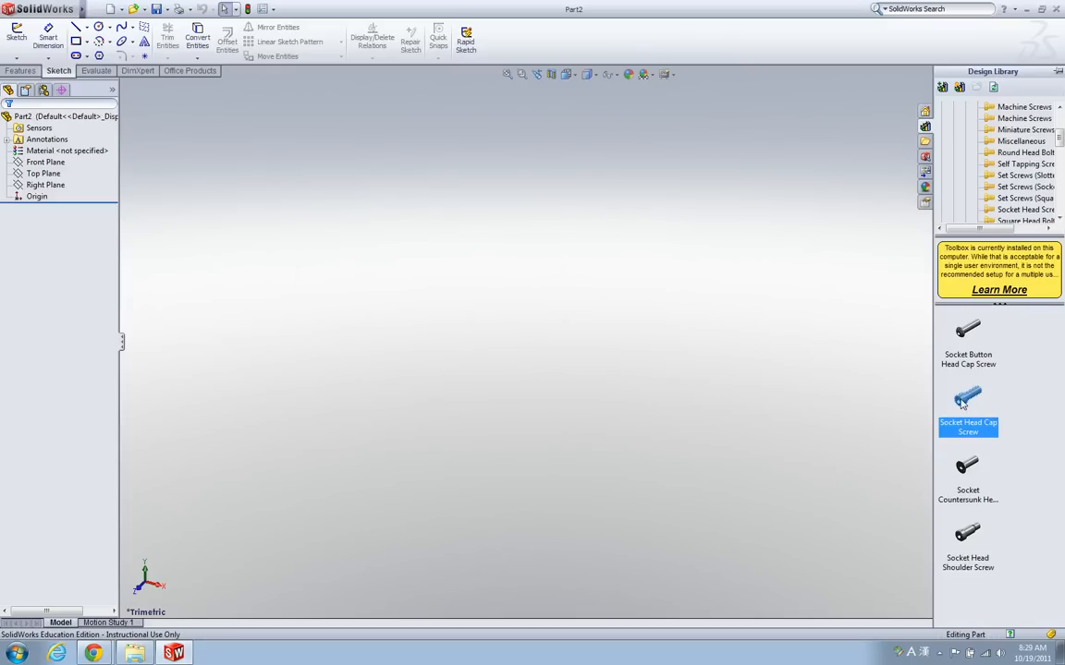
{"action": "mouse_move", "coordinate": [784, 334]}
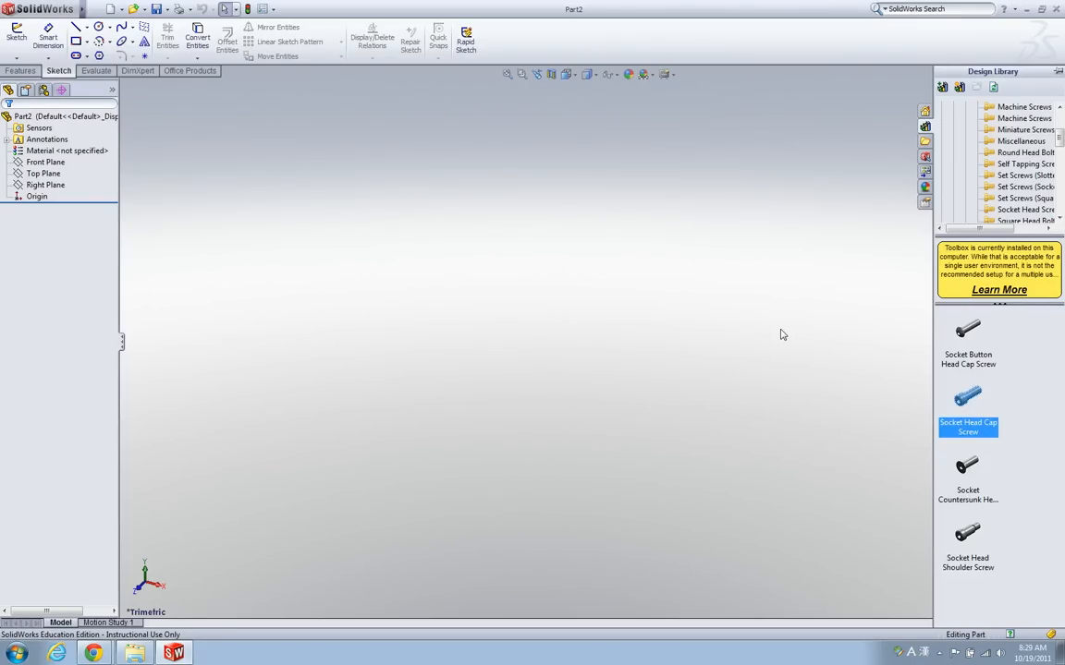
Launch Socket Head Cap Screw into the Toolbox PropertyManager and orbit its preview.
{"action": "double_click", "coordinate": [969, 399]}
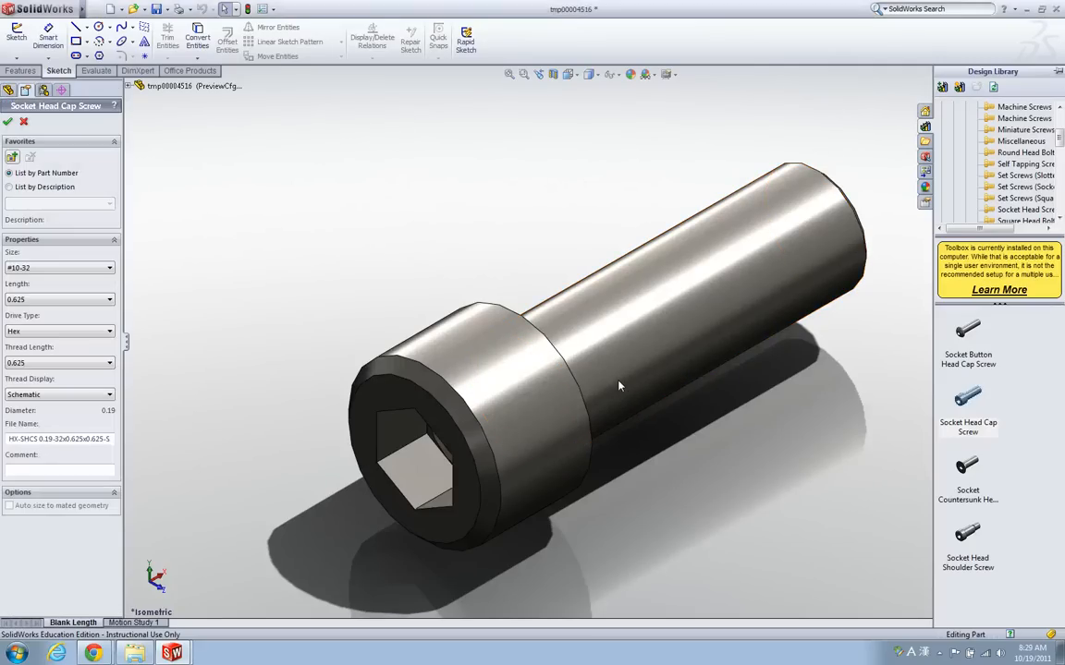
{"action": "left_click_drag", "start_coordinate": [619, 386], "coordinate": [596, 294]}
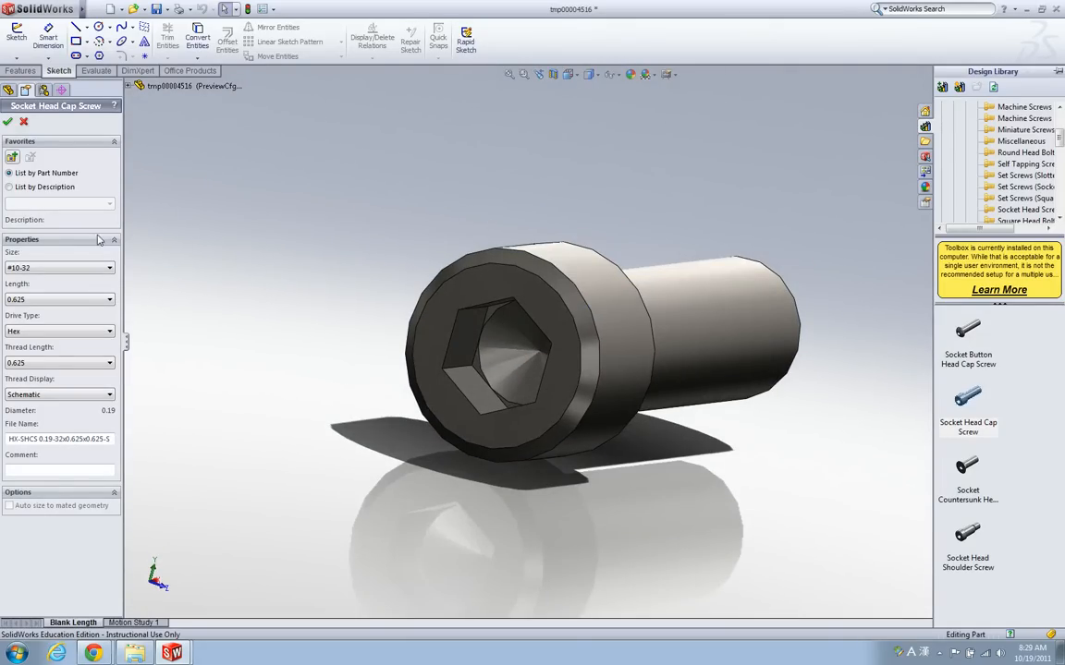
{"action": "mouse_move", "coordinate": [99, 249]}
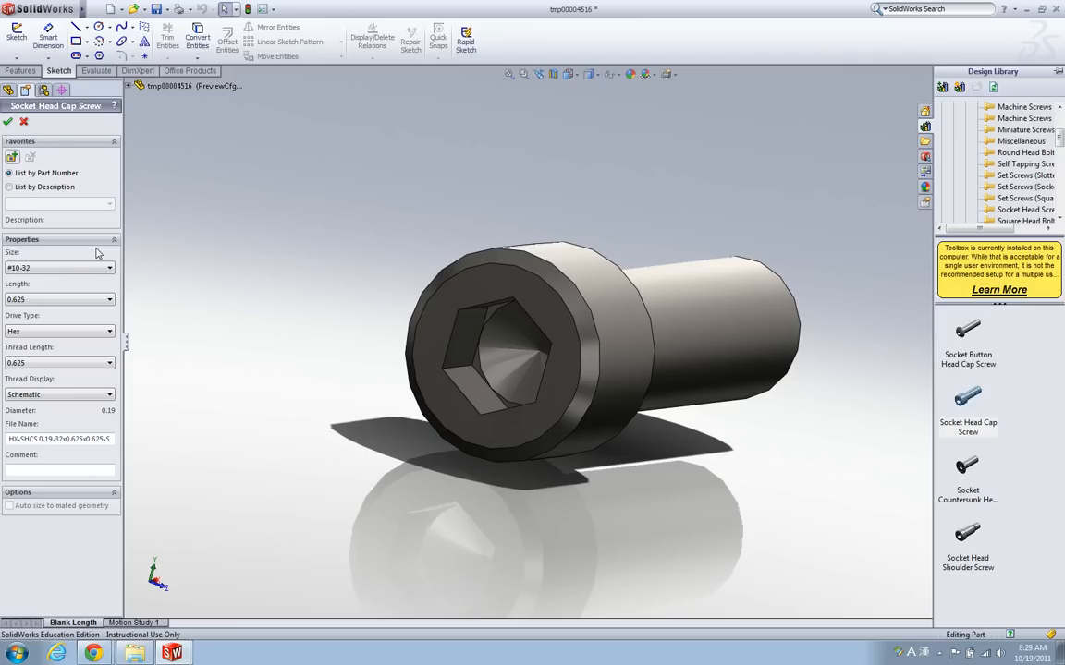
Set the screw size to 1/4-20 and keep the Hex drive type.
{"action": "left_click", "coordinate": [109, 268]}
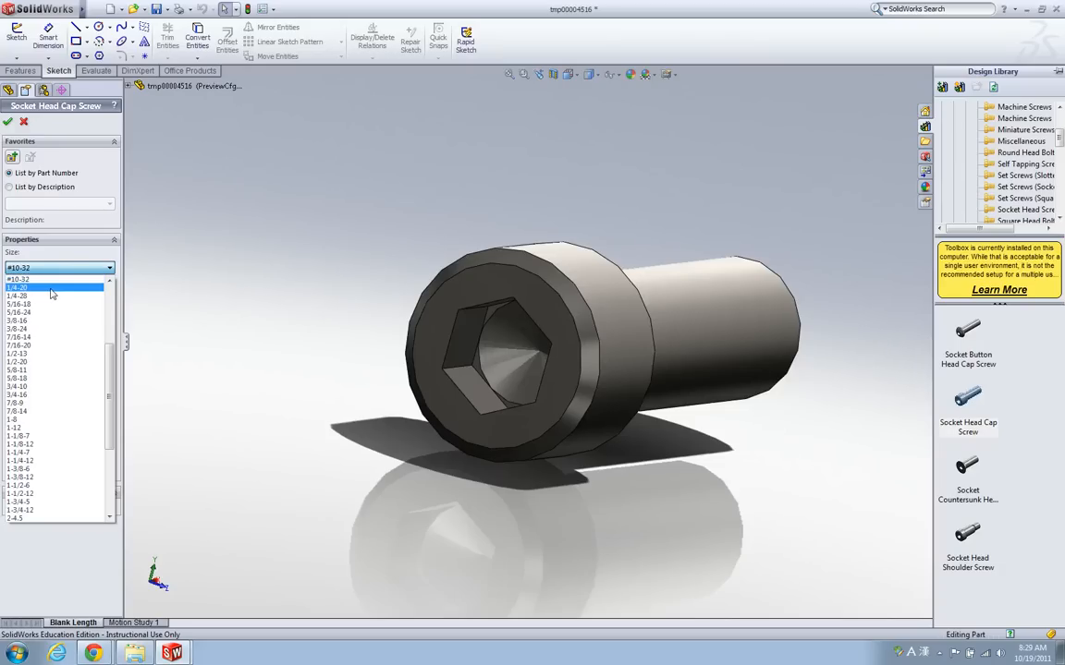
{"action": "left_click", "coordinate": [52, 289]}
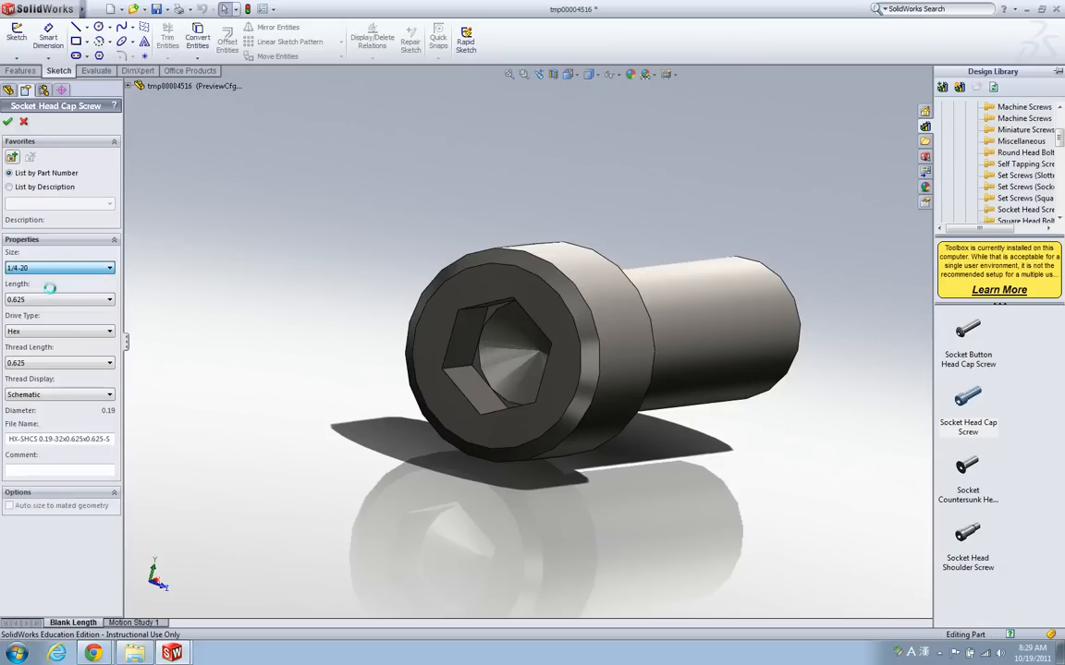
{"action": "left_click", "coordinate": [109, 299]}
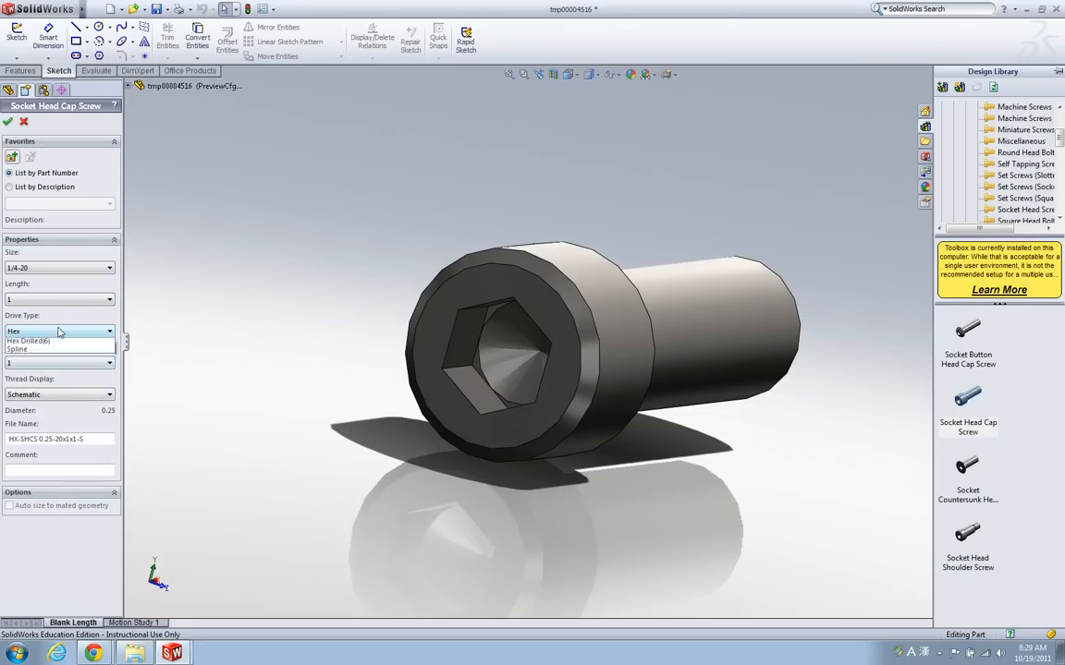
{"action": "left_click", "coordinate": [59, 331]}
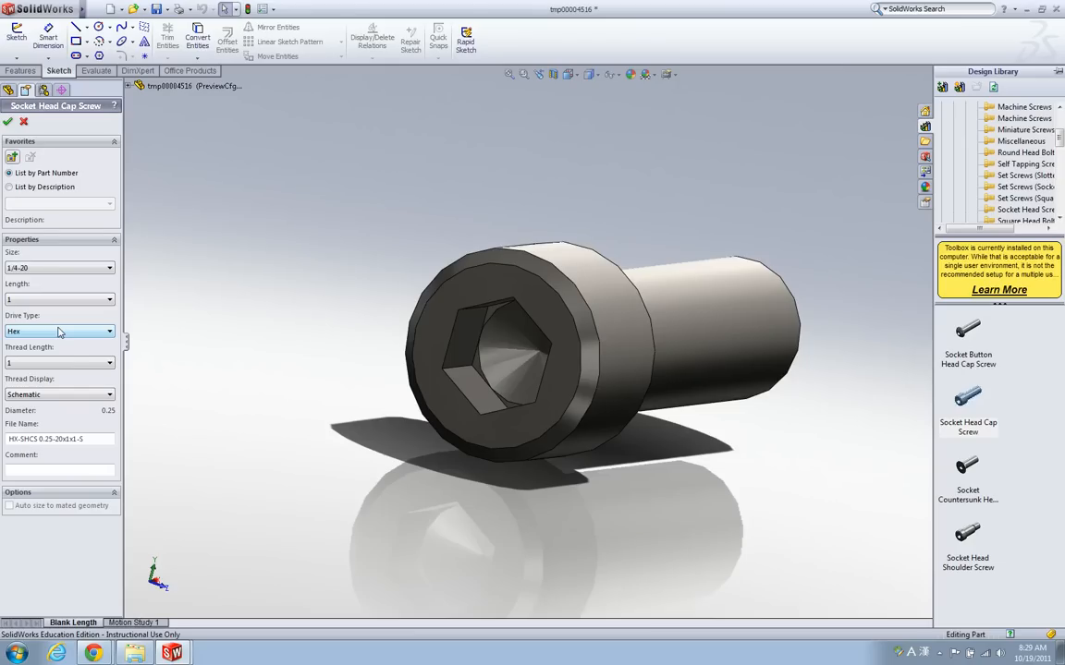
{"action": "mouse_move", "coordinate": [59, 363]}
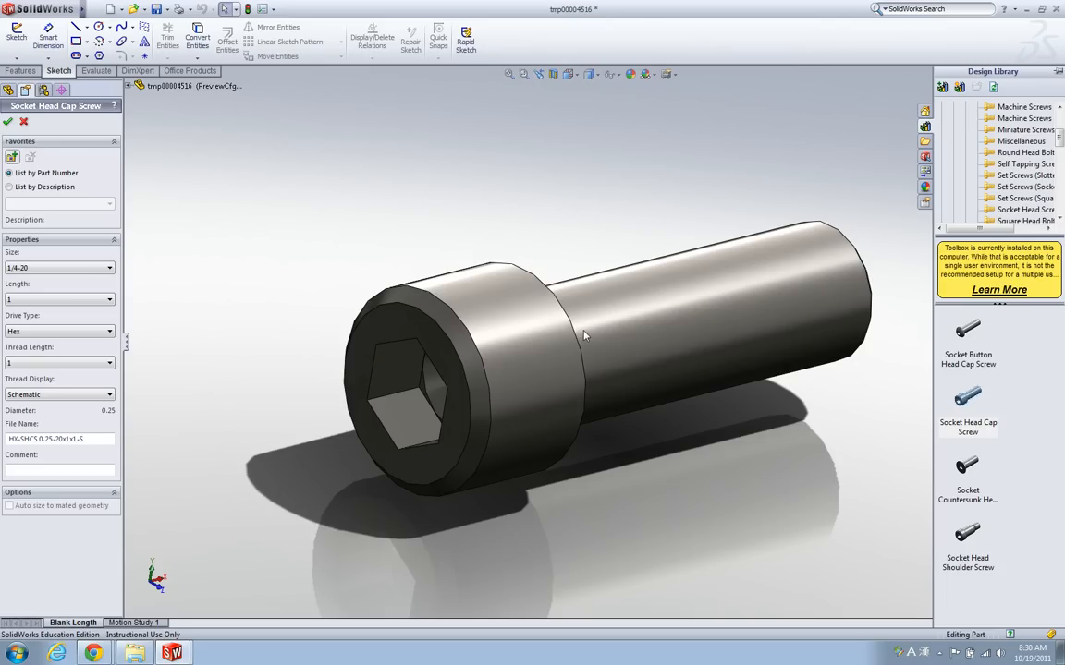
{"action": "mouse_move", "coordinate": [622, 318]}
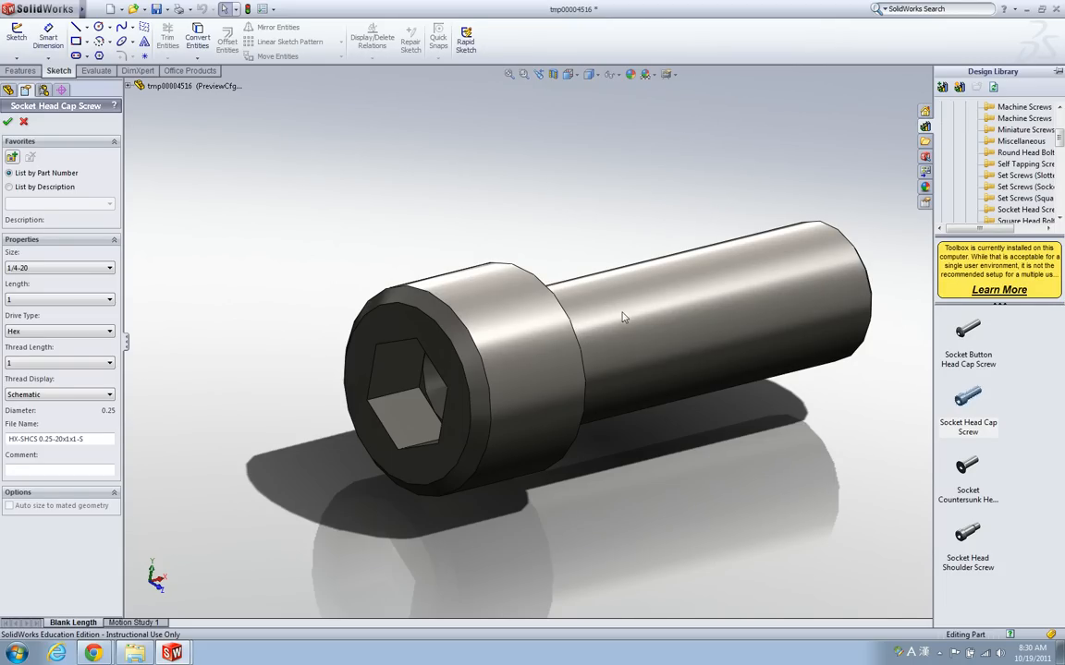
{"action": "mouse_move", "coordinate": [599, 296]}
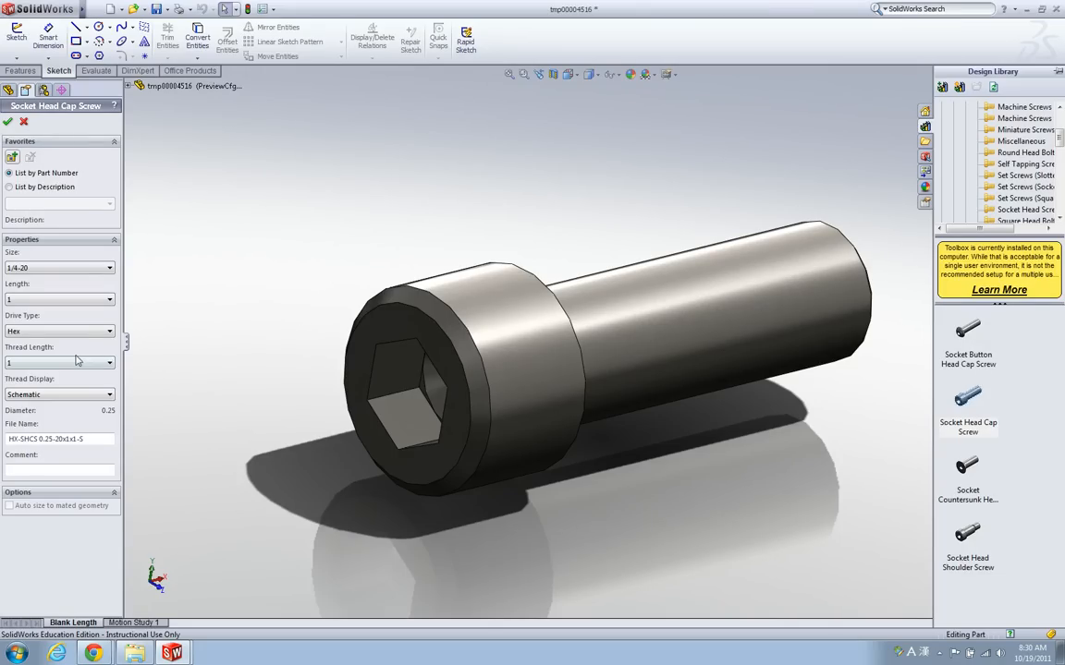
{"action": "mouse_move", "coordinate": [78, 355]}
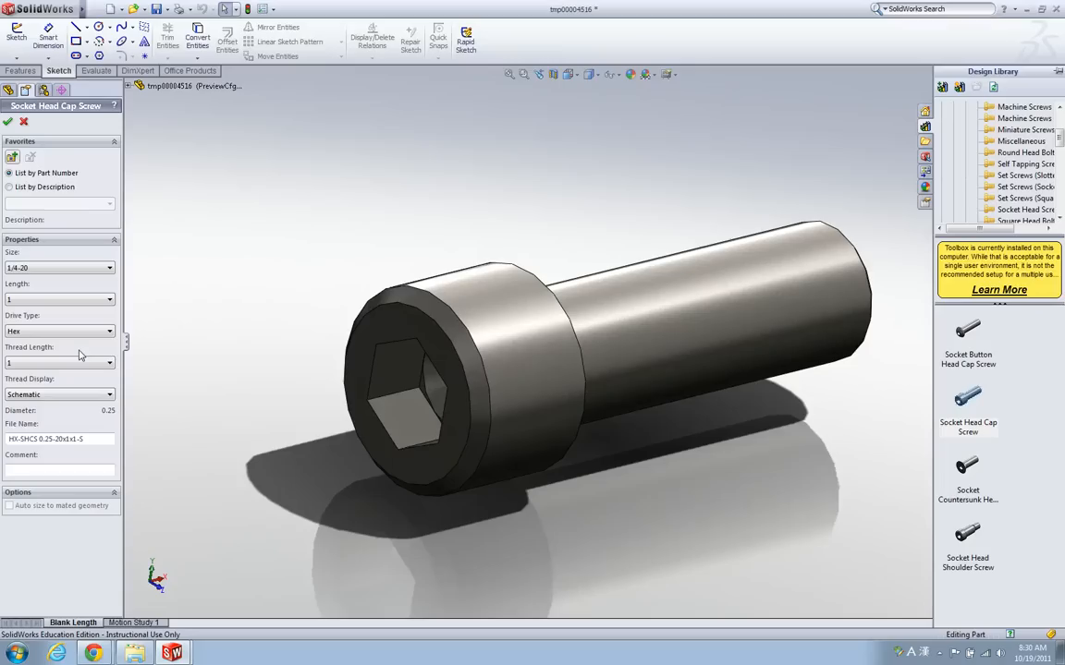
{"action": "mouse_move", "coordinate": [60, 396]}
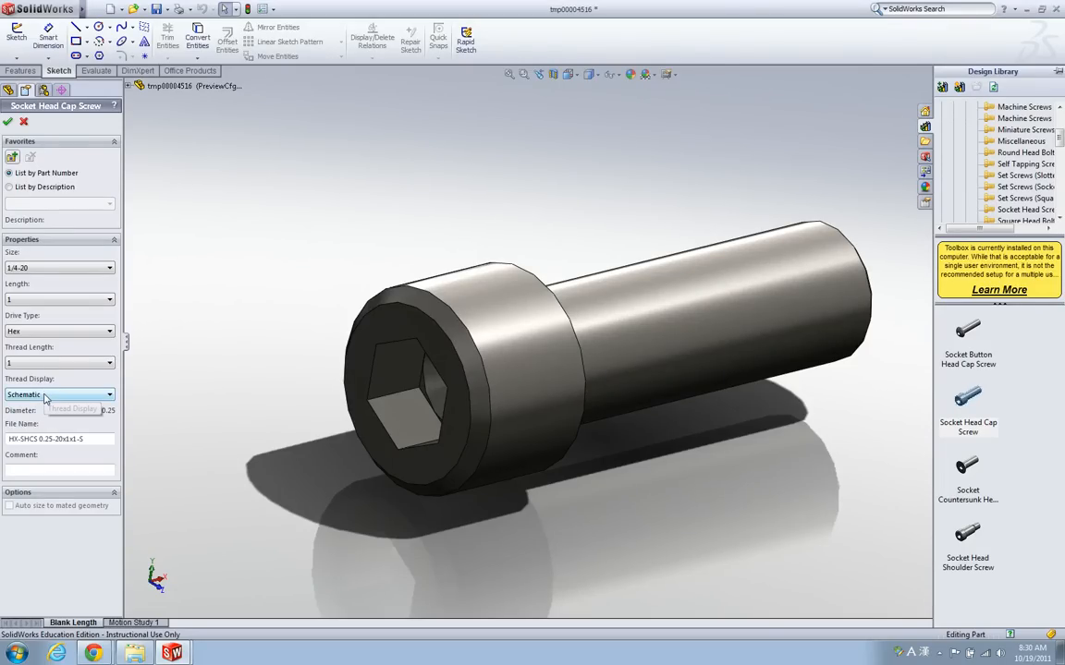
Change the Thread Display setting to Cosmetic.
{"action": "left_click", "coordinate": [59, 395]}
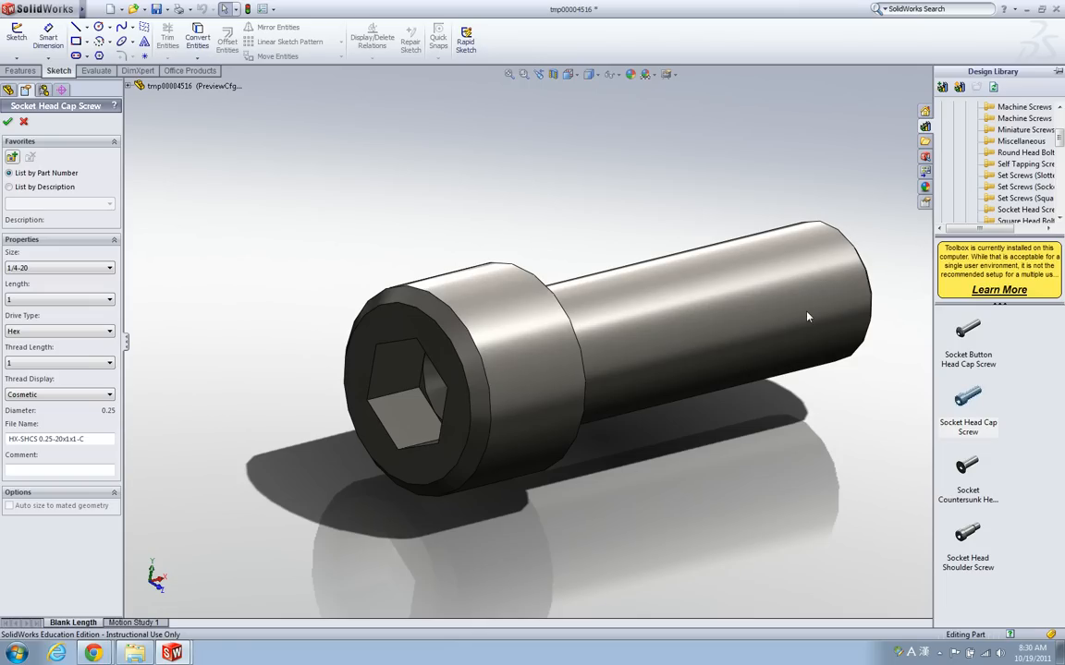
{"action": "mouse_move", "coordinate": [722, 315]}
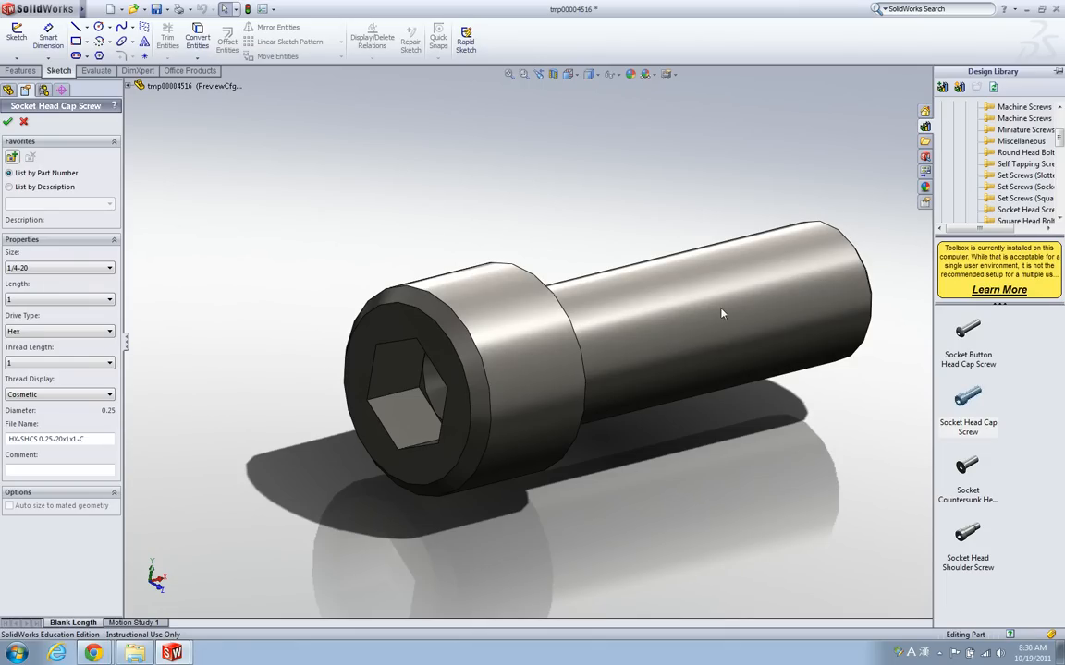
{"action": "mouse_move", "coordinate": [690, 322]}
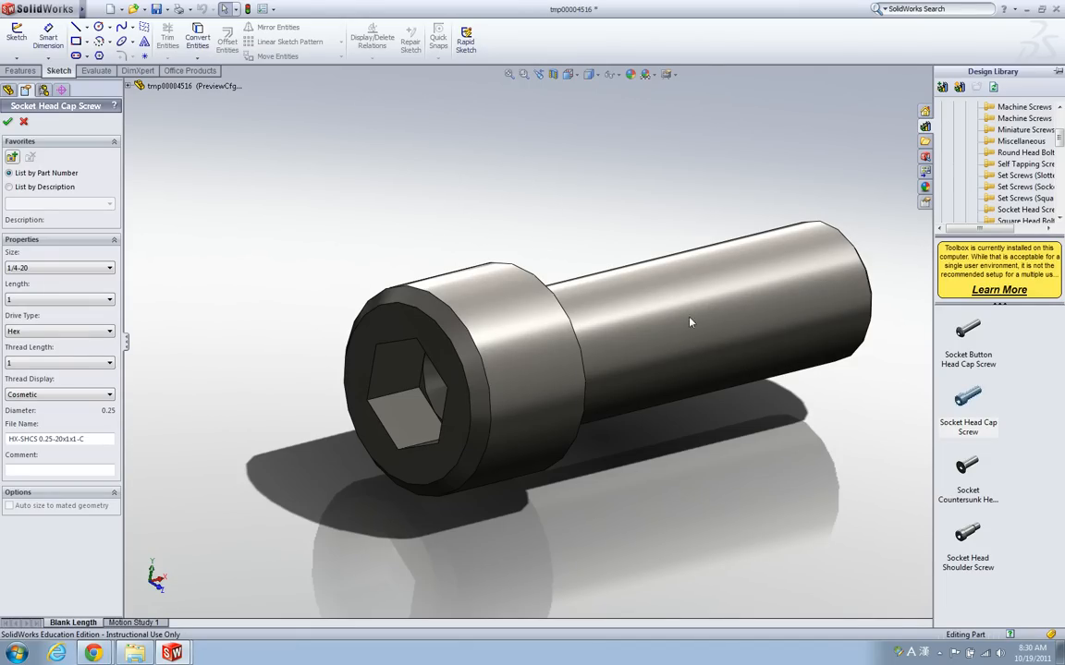
{"action": "mouse_move", "coordinate": [248, 351]}
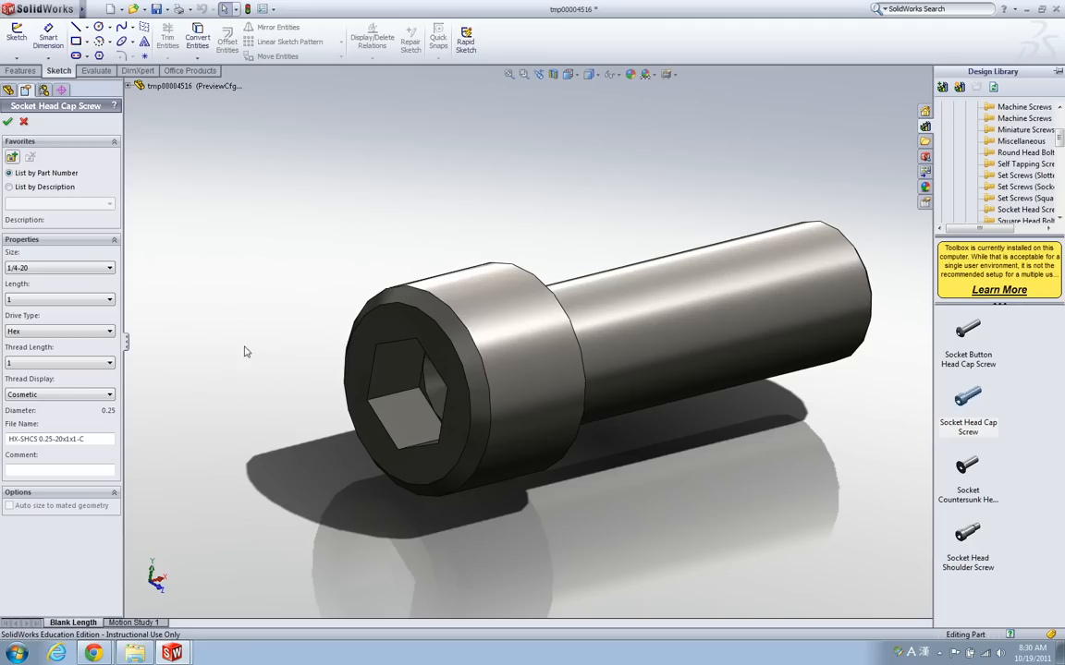
{"action": "mouse_move", "coordinate": [596, 322]}
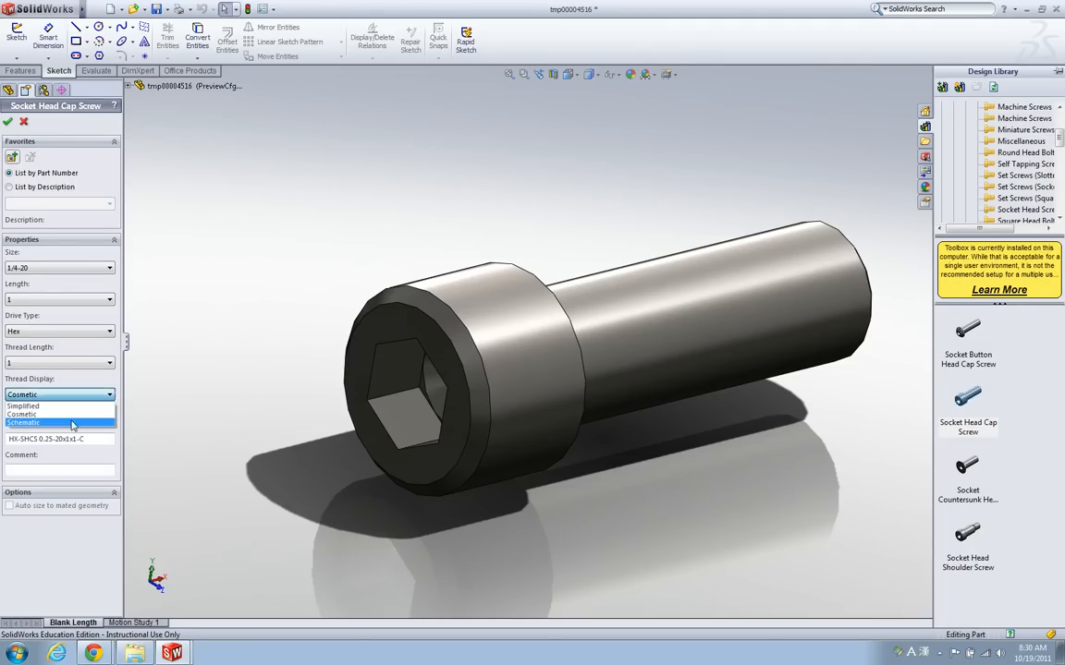
{"action": "mouse_move", "coordinate": [100, 432]}
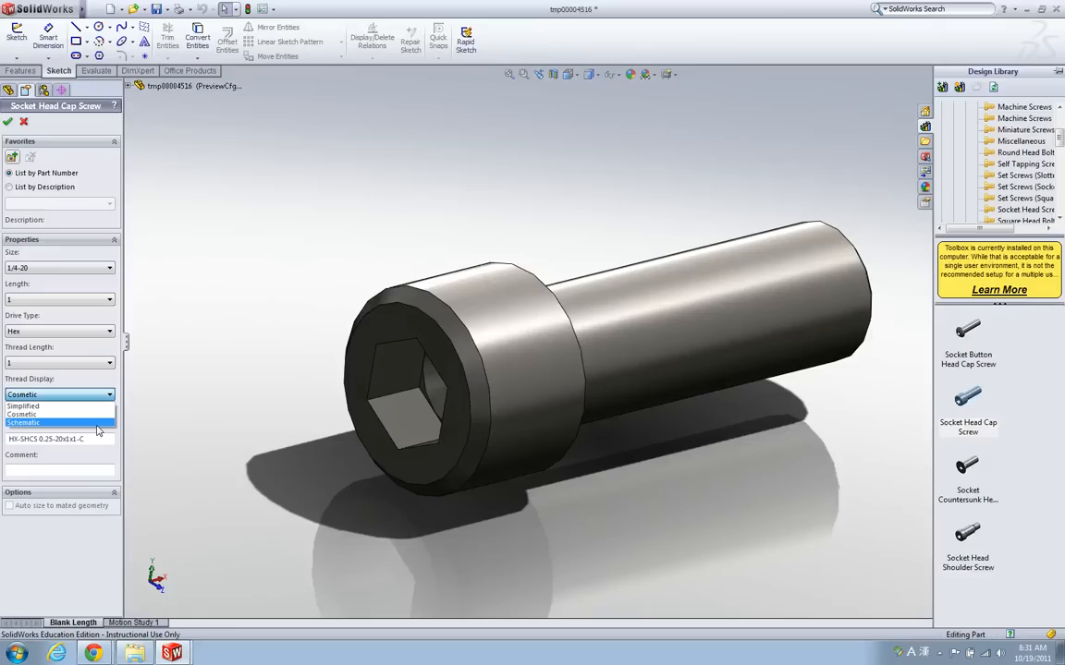
Choose Schematic thread display and confirm to generate the 1/4-20 screw part.
{"action": "left_click", "coordinate": [22, 421]}
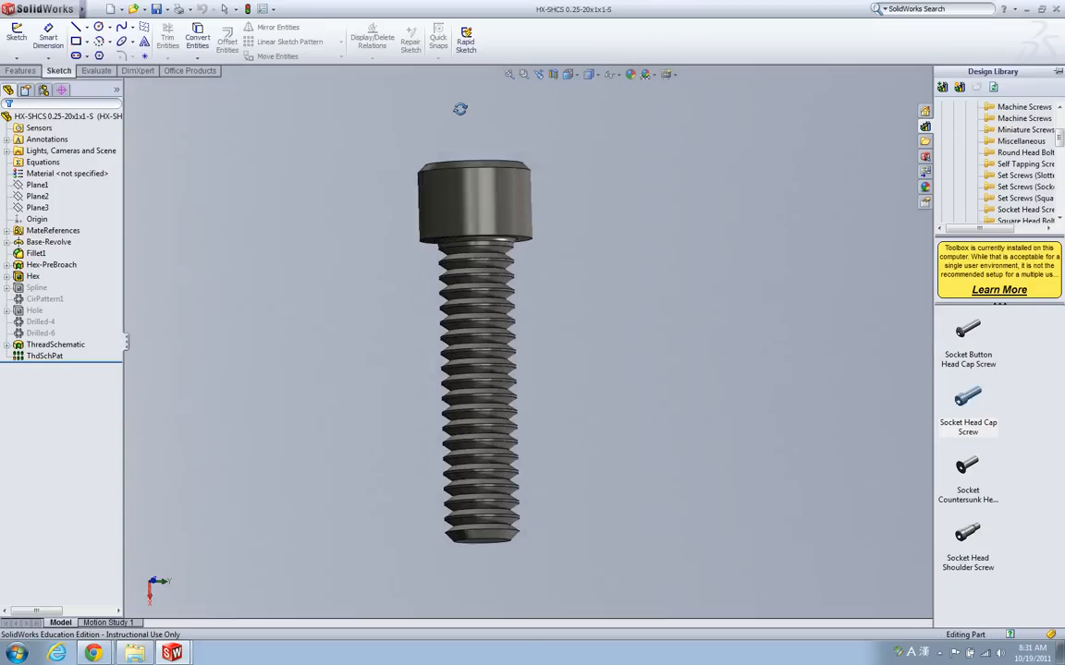
{"action": "left_click", "coordinate": [477, 355]}
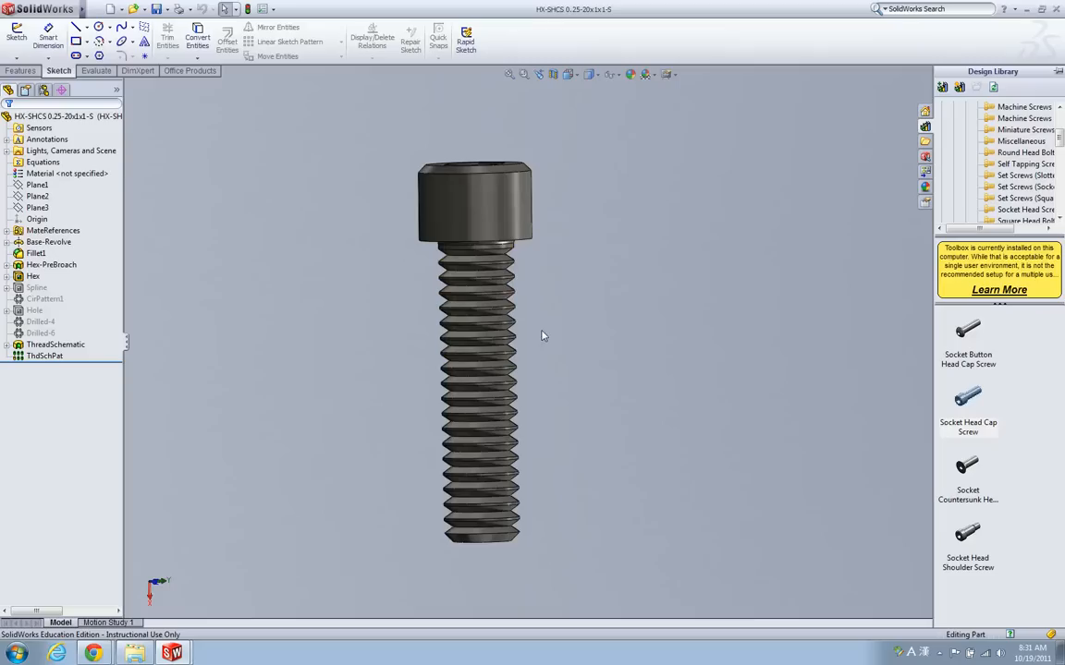
{"action": "mouse_move", "coordinate": [525, 307]}
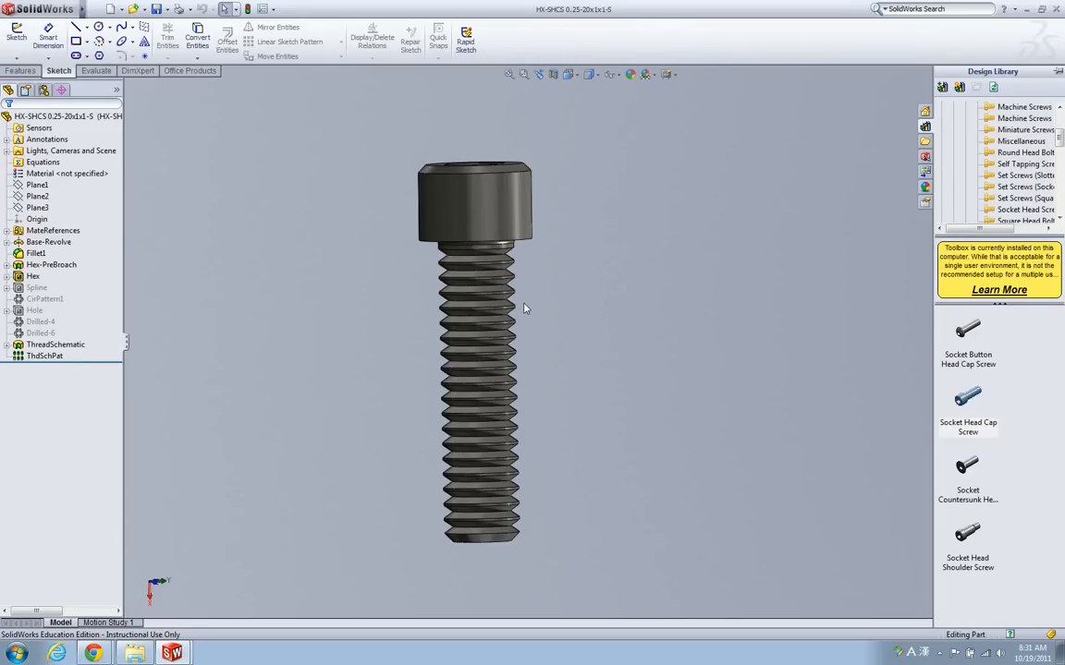